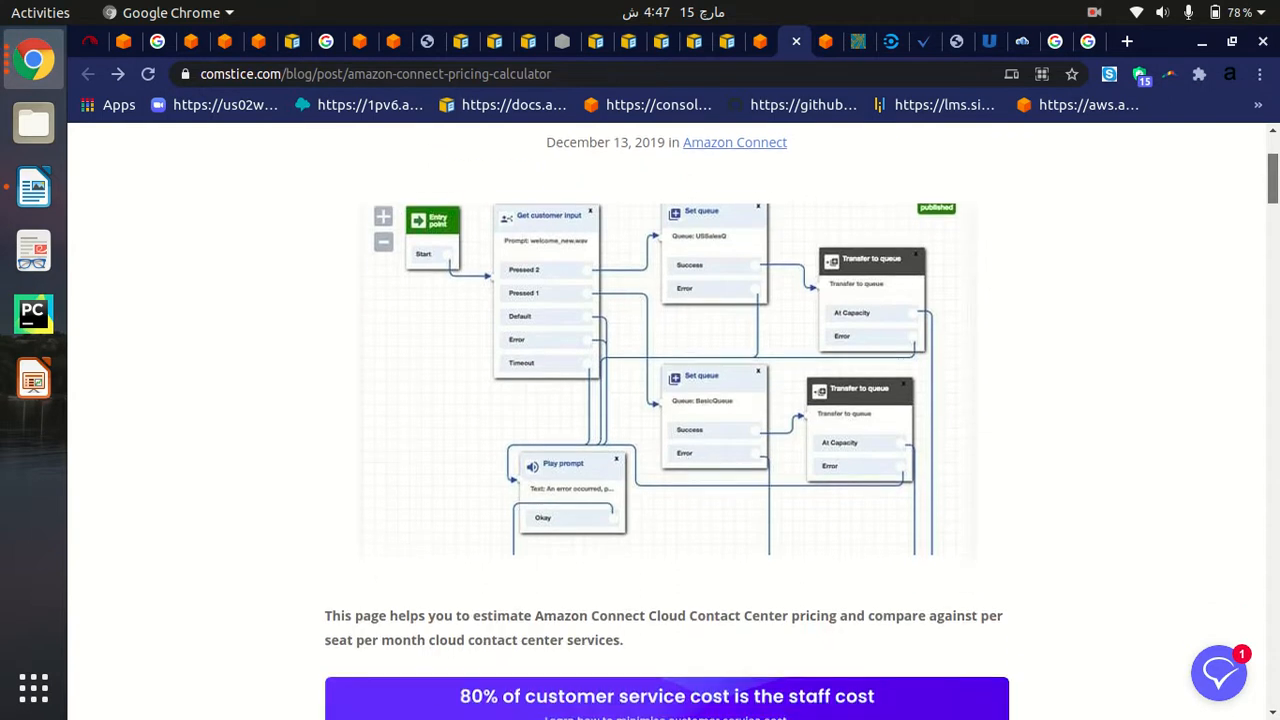
# Step: Scroll the blog post to the Cost Comparison calculator form with its default values
pyautogui.scroll(-3)
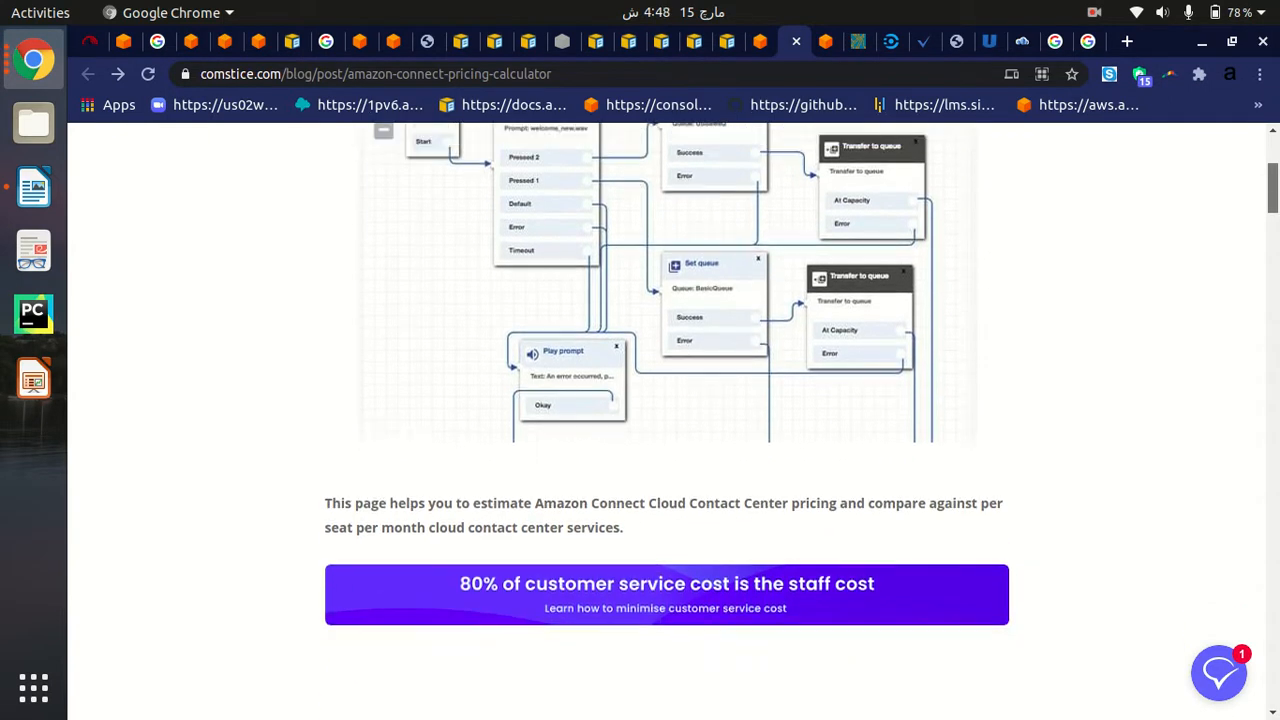
pyautogui.scroll(3)
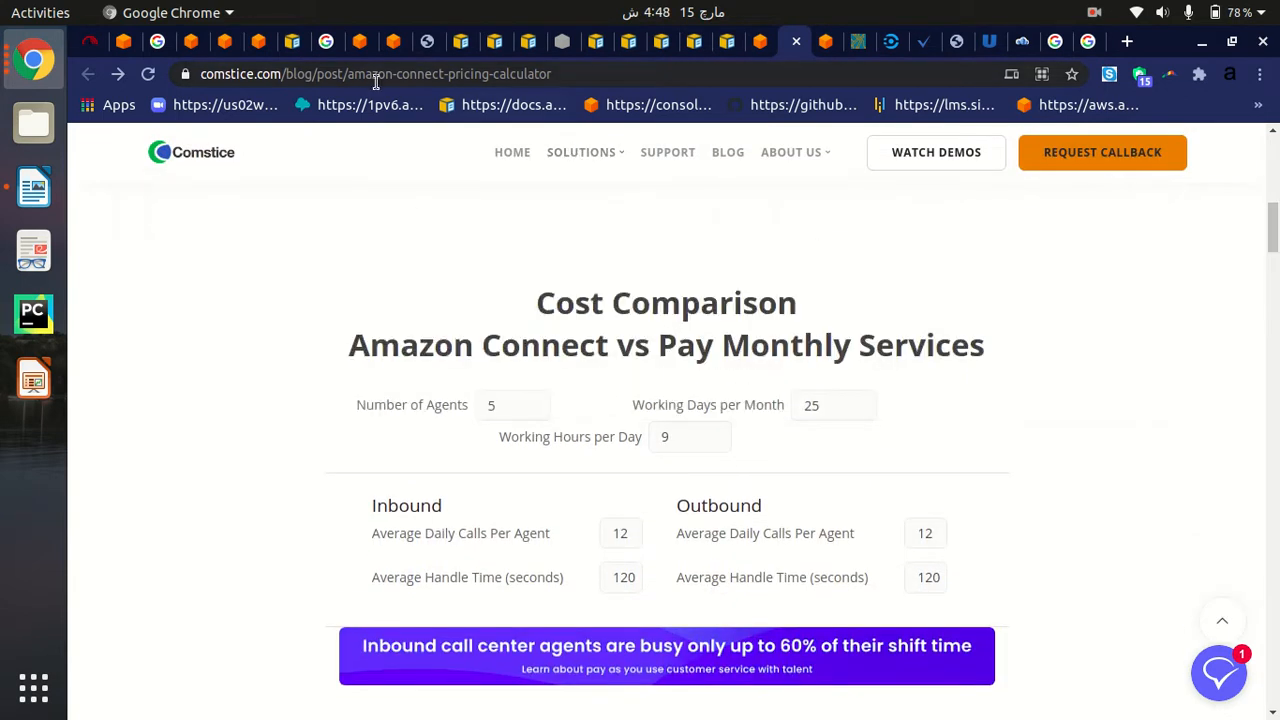
pyautogui.click(376, 72)
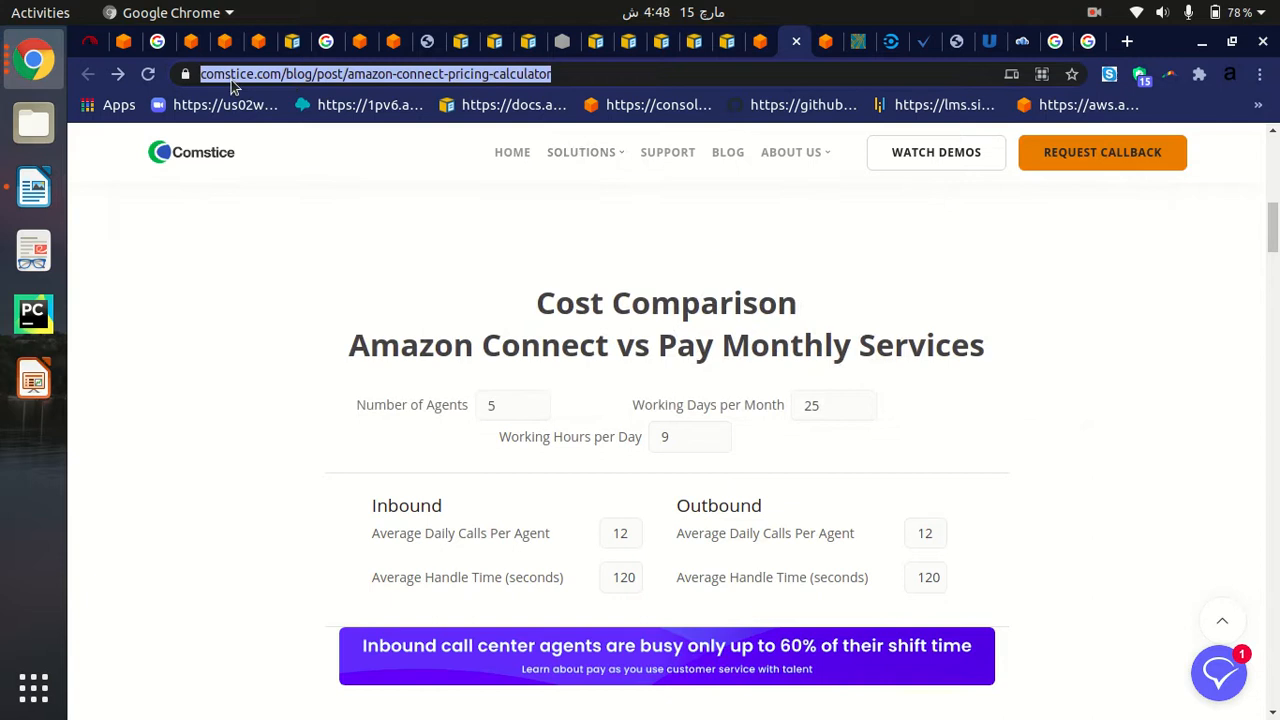
pyautogui.moveTo(576, 64)
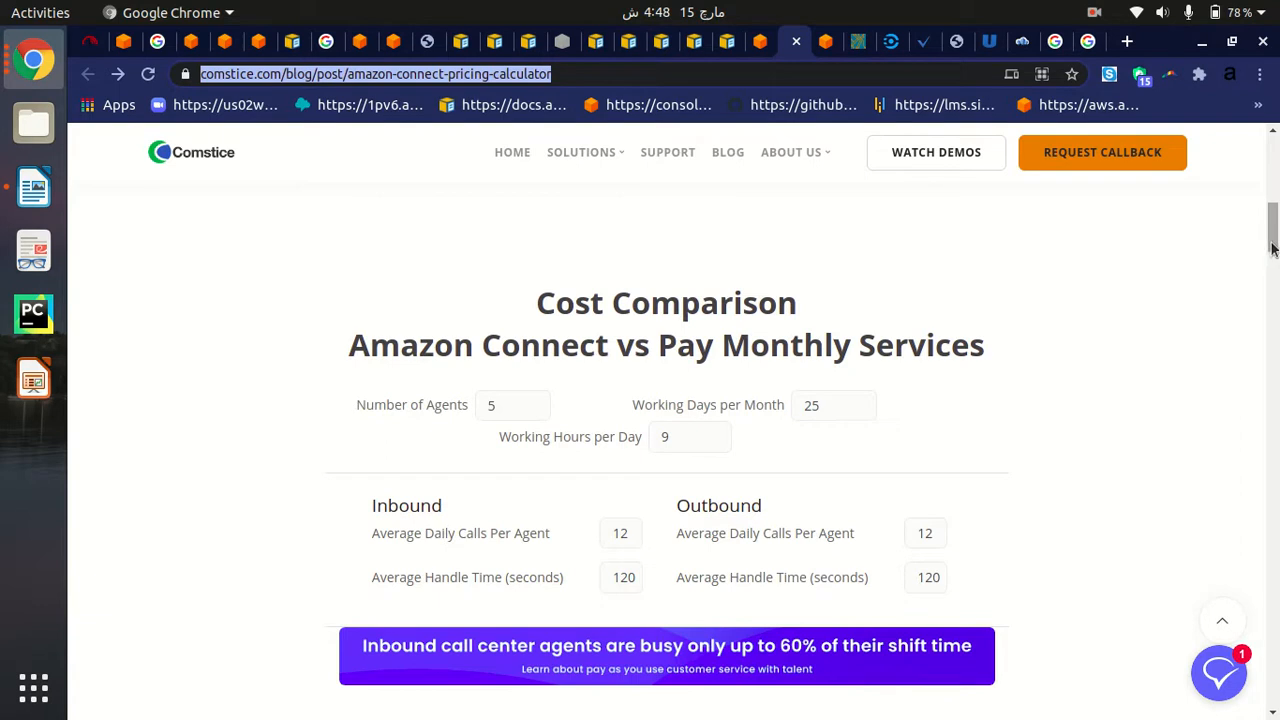
pyautogui.scroll(-3)
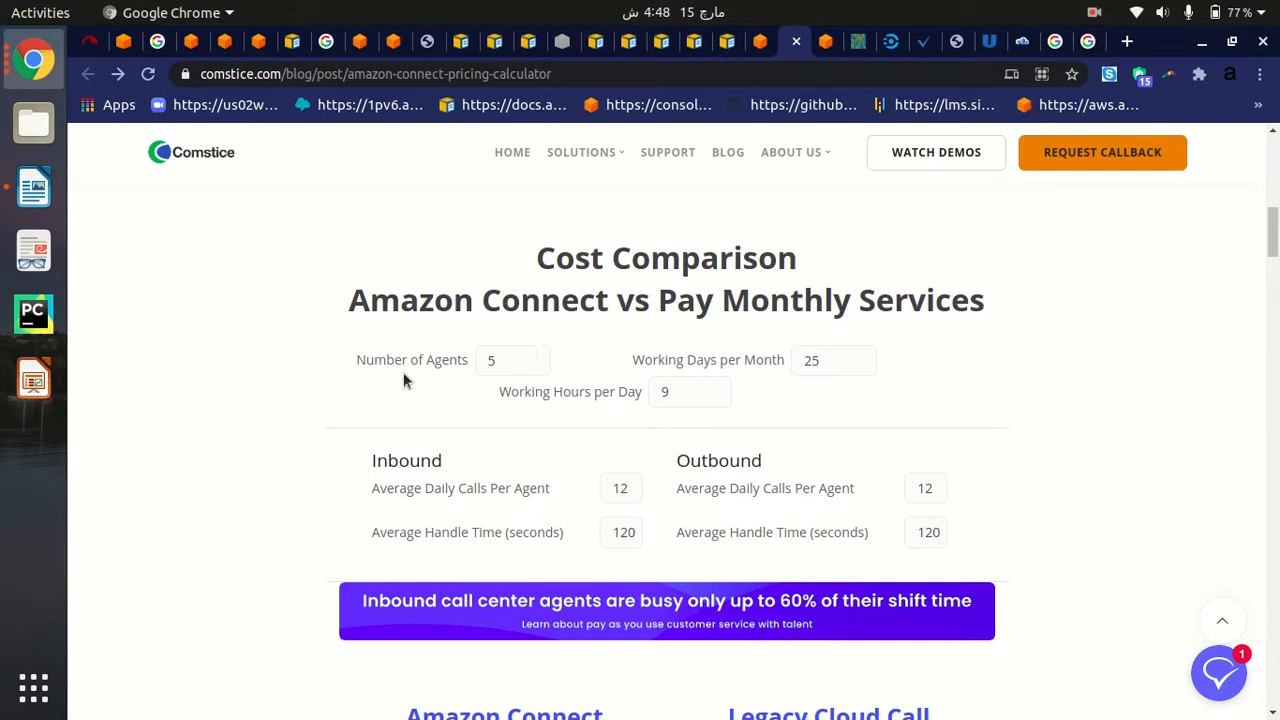
pyautogui.click(512, 360)
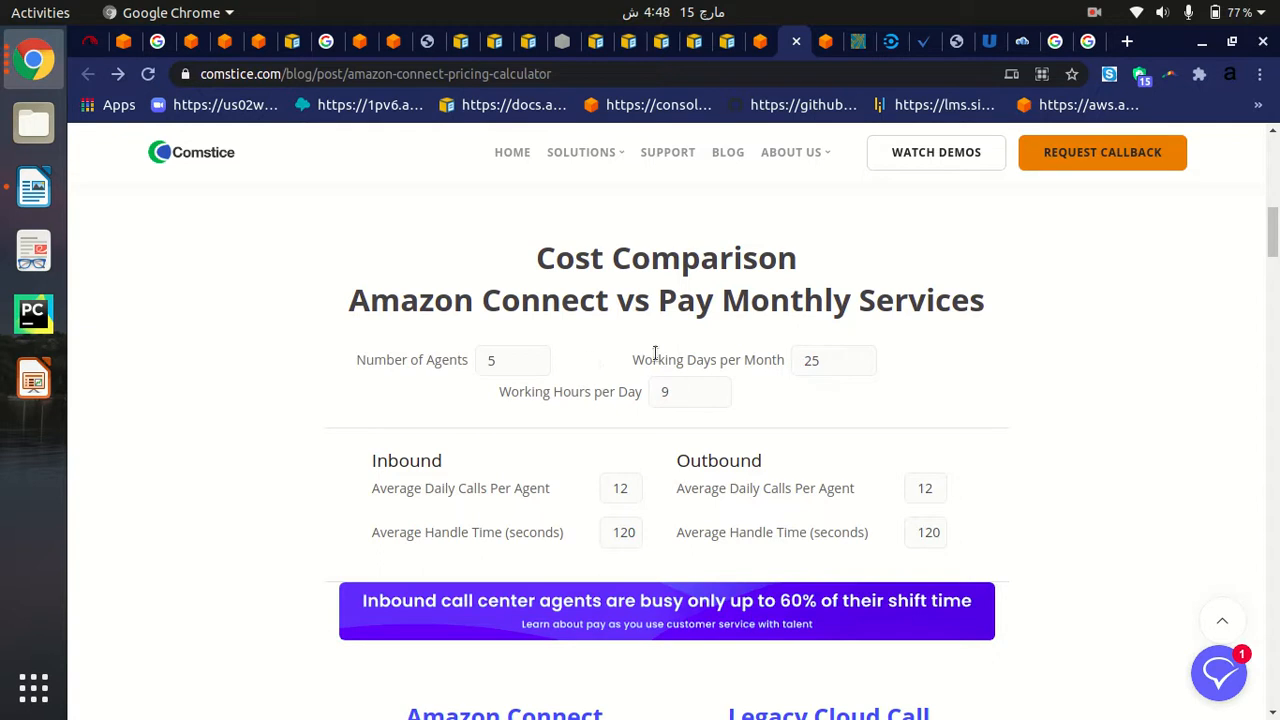
pyautogui.moveTo(692, 352)
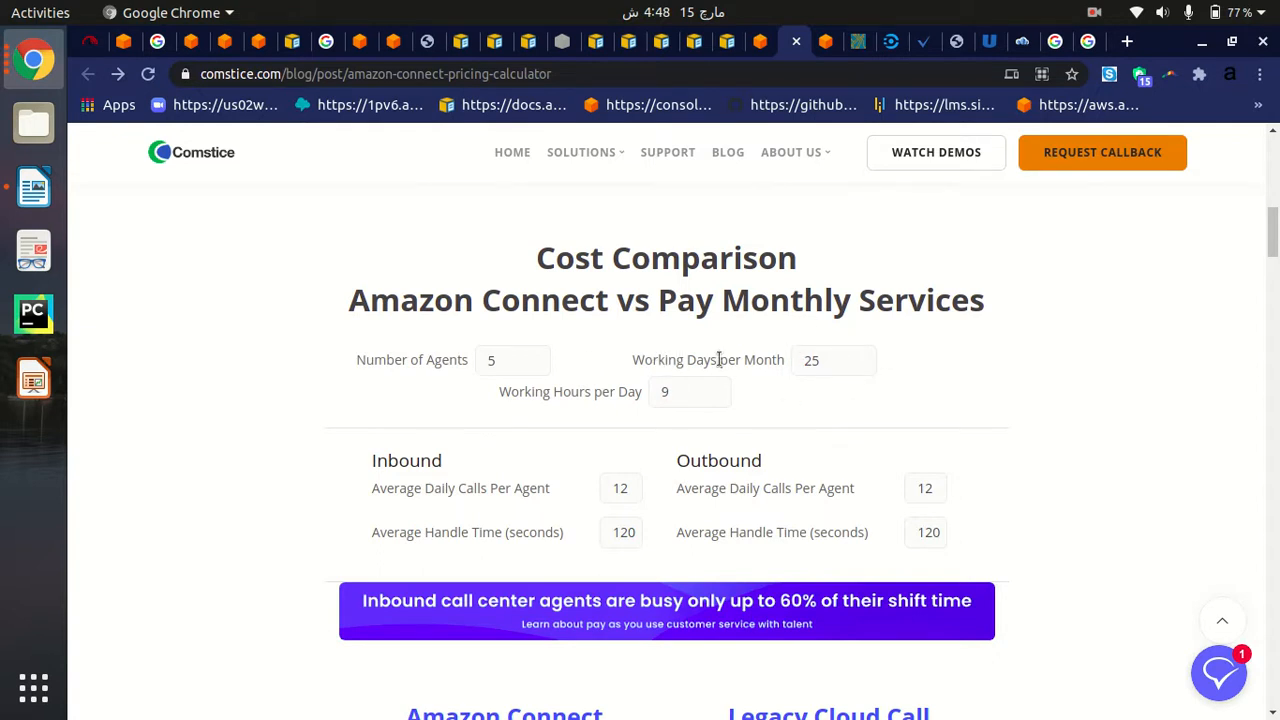
pyautogui.moveTo(952, 374)
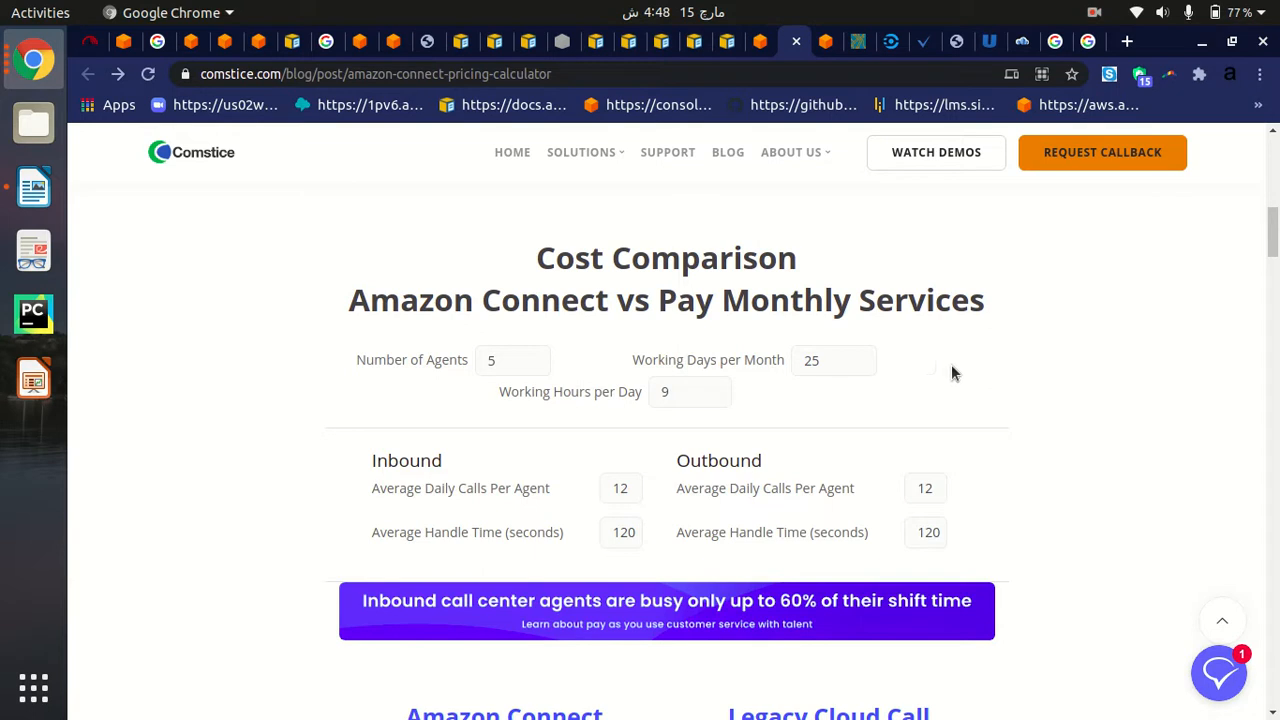
pyautogui.doubleClick(708, 360)
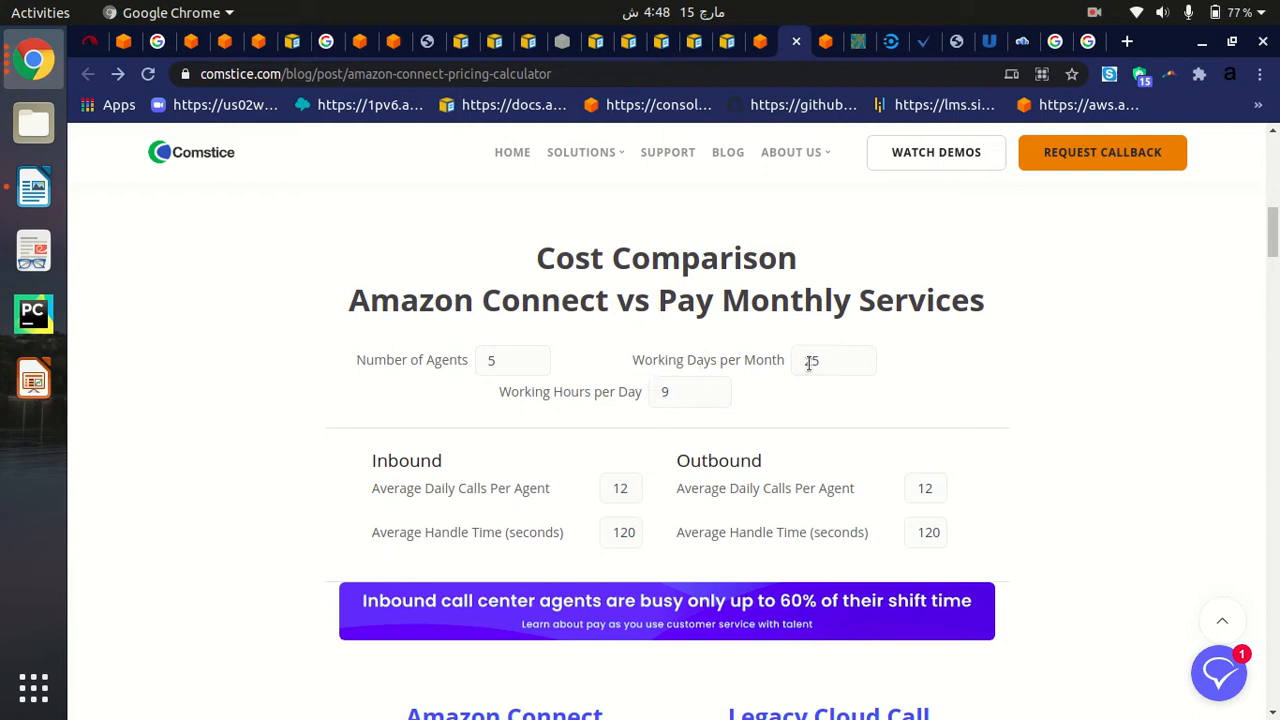
pyautogui.write('25')
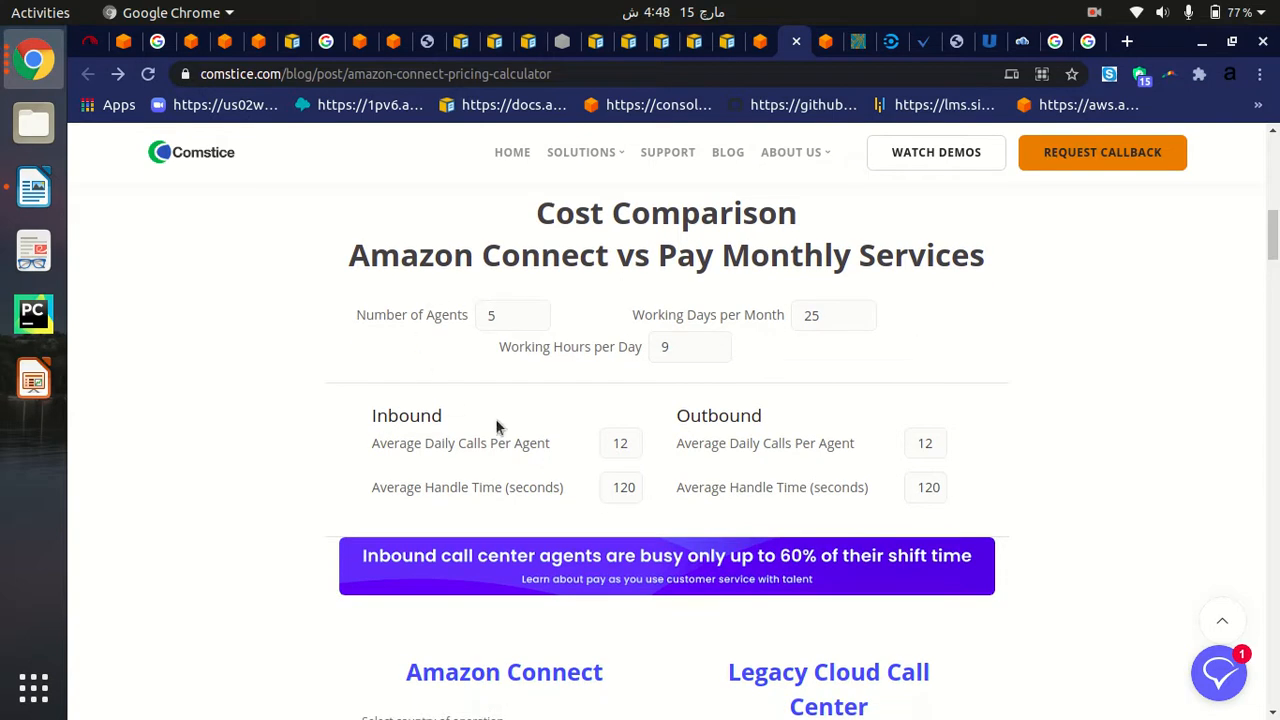
pyautogui.click(512, 316)
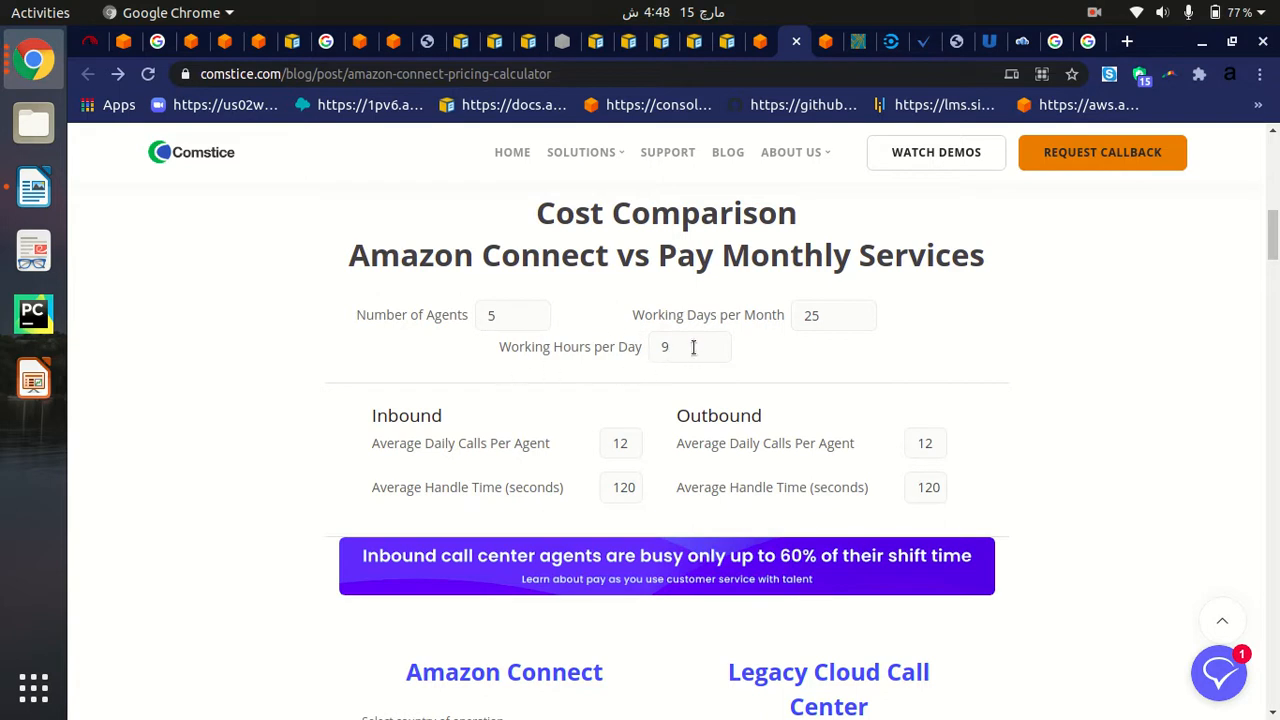
pyautogui.moveTo(920, 324)
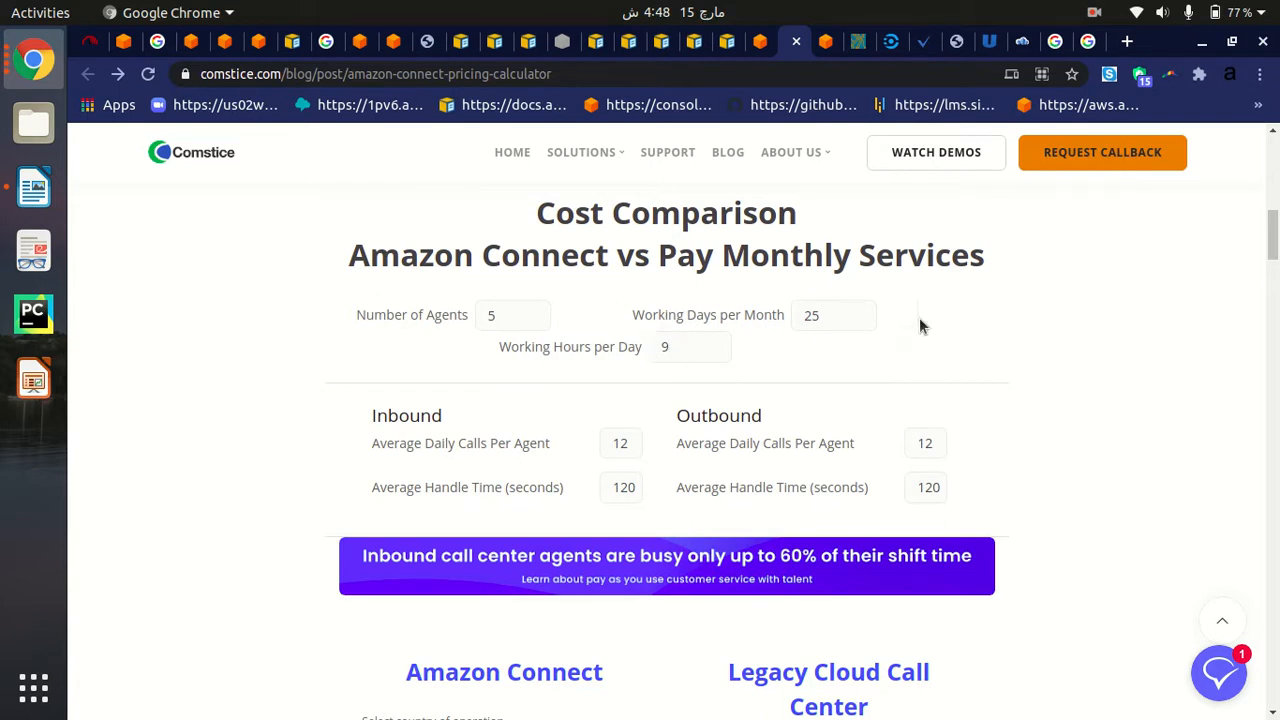
# Step: Scroll to the Amazon Connect and Legacy sections and focus the Inbound Average Handle Time field
pyautogui.scroll(-3)
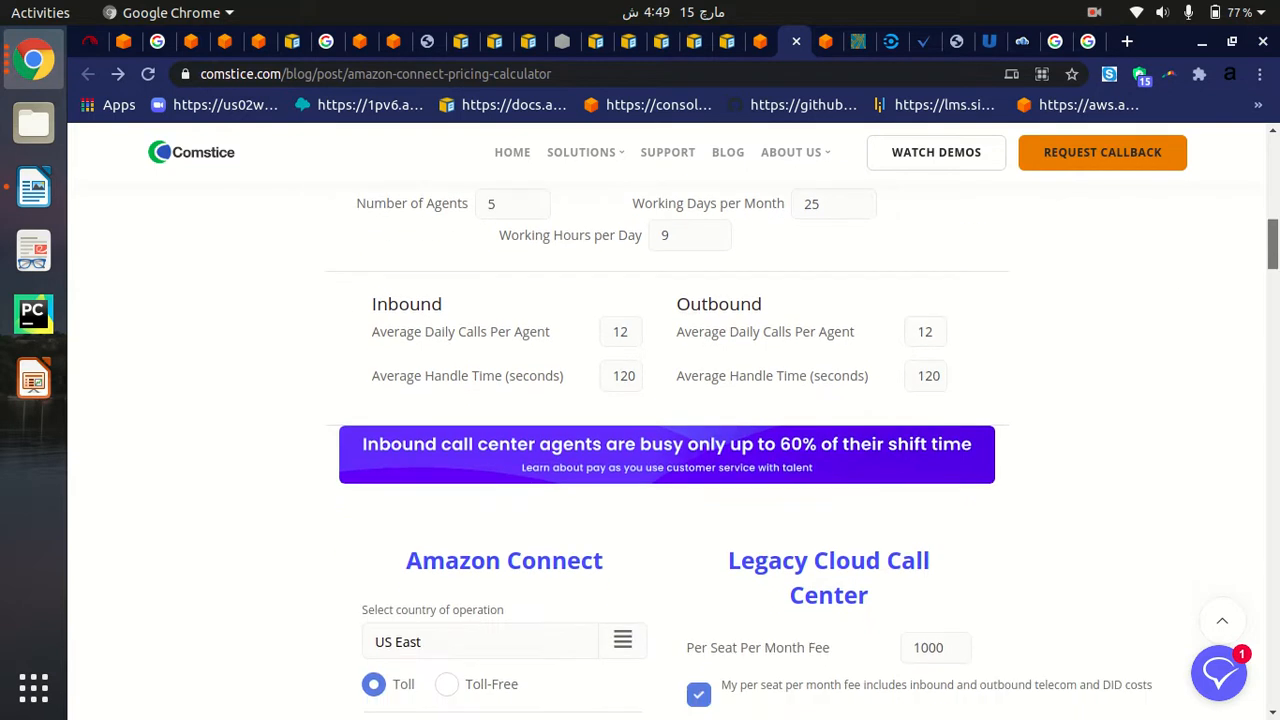
pyautogui.moveTo(584, 356)
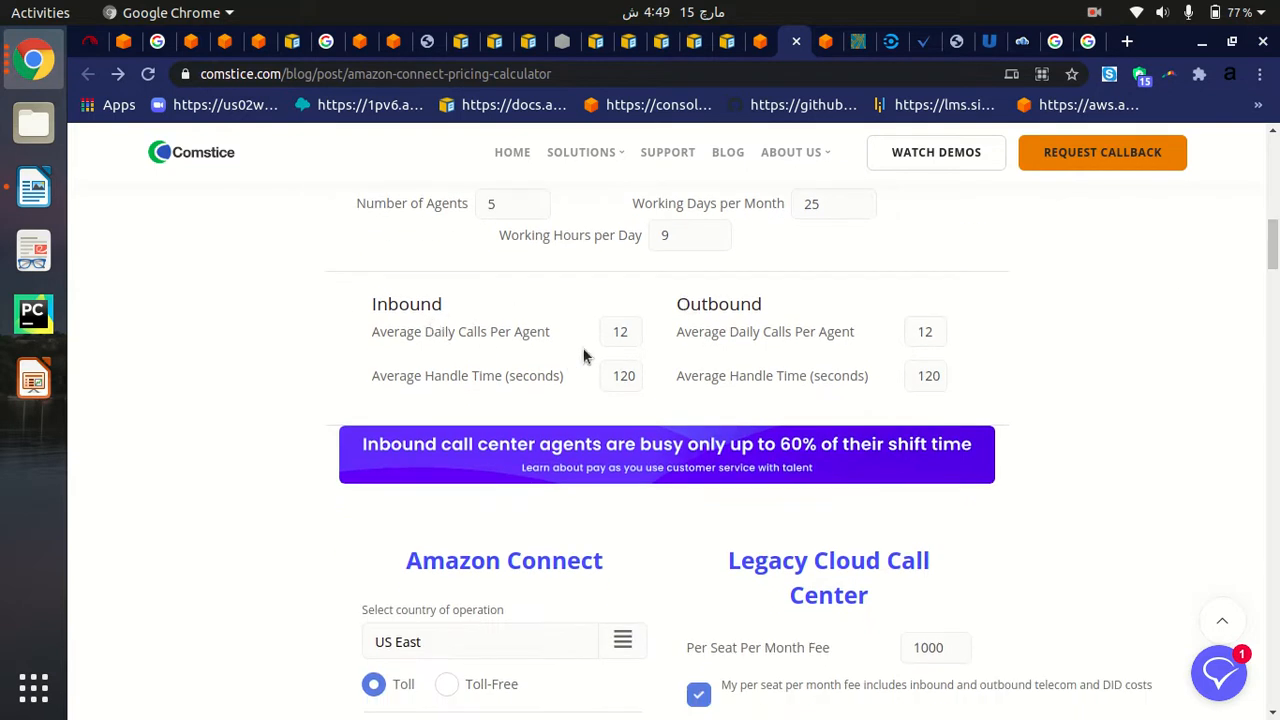
pyautogui.moveTo(518, 348)
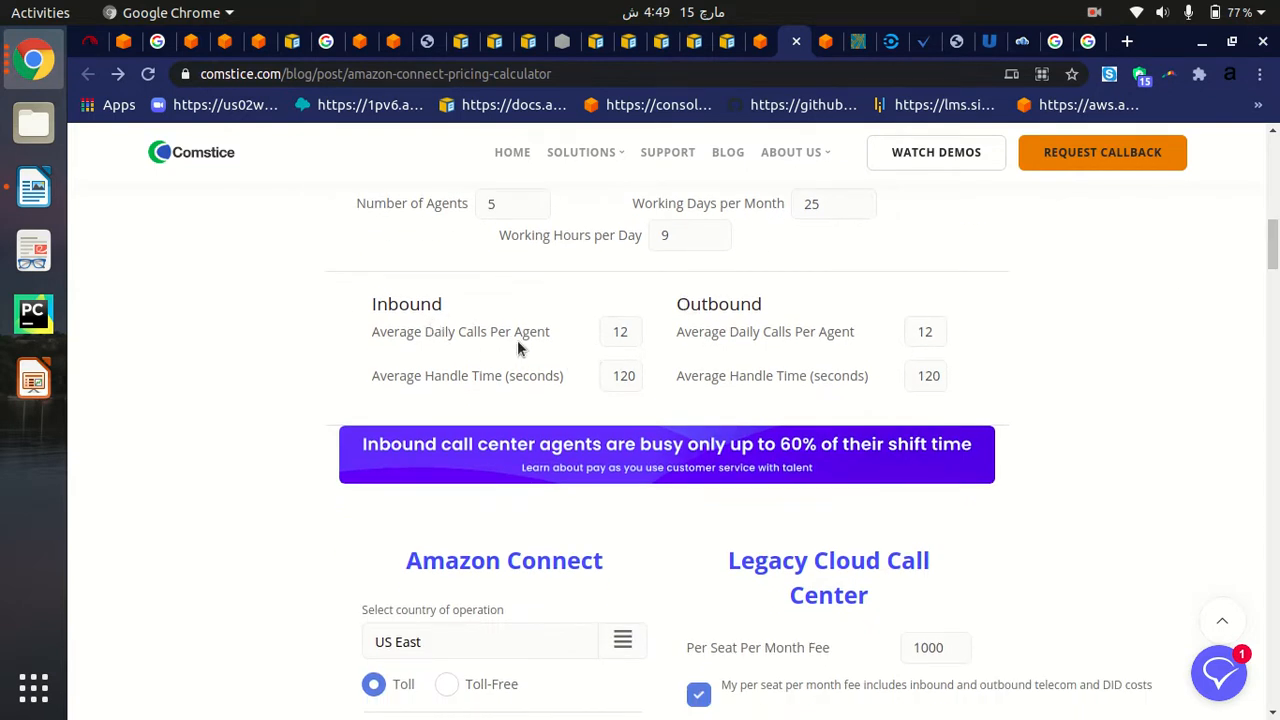
pyautogui.moveTo(518, 338)
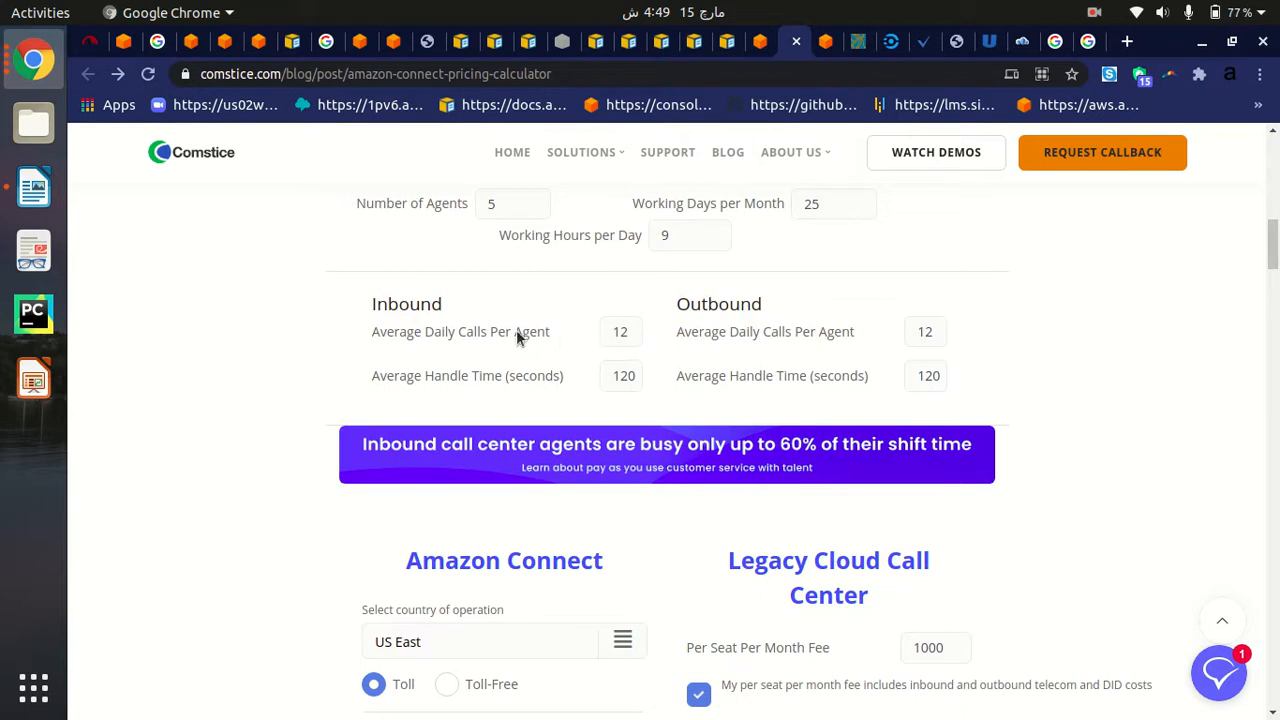
pyautogui.moveTo(492, 338)
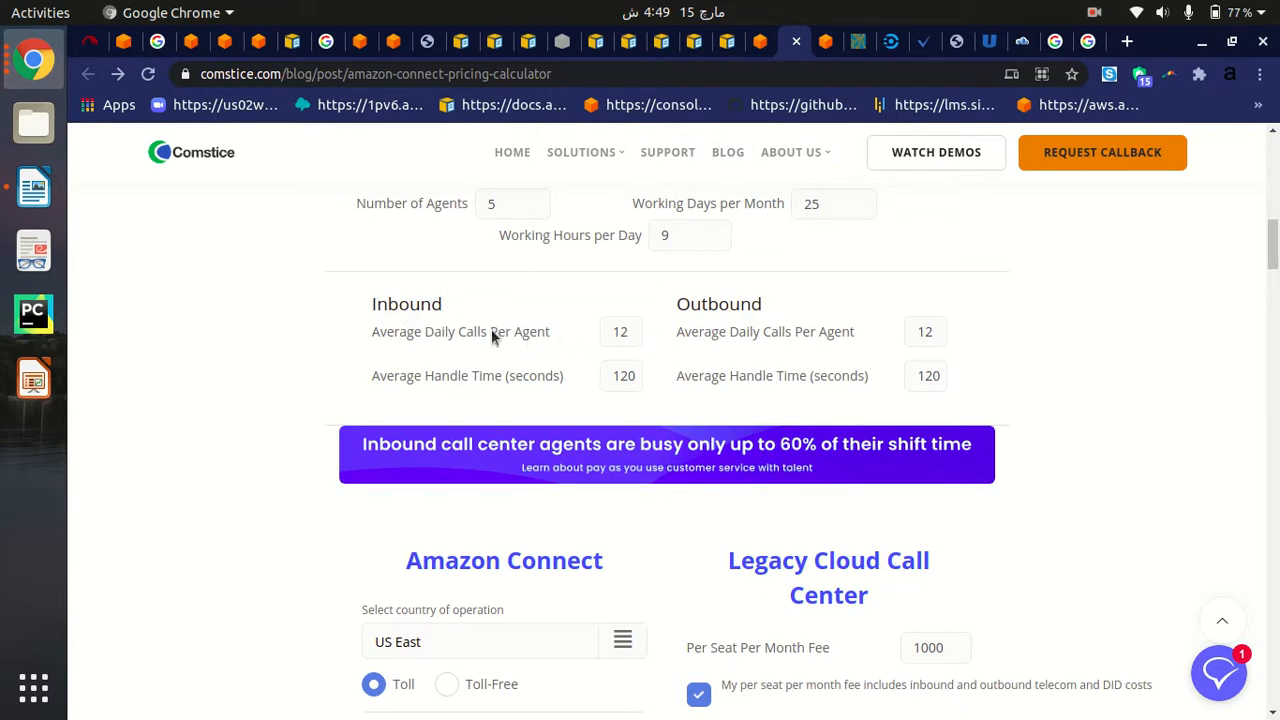
pyautogui.click(620, 332)
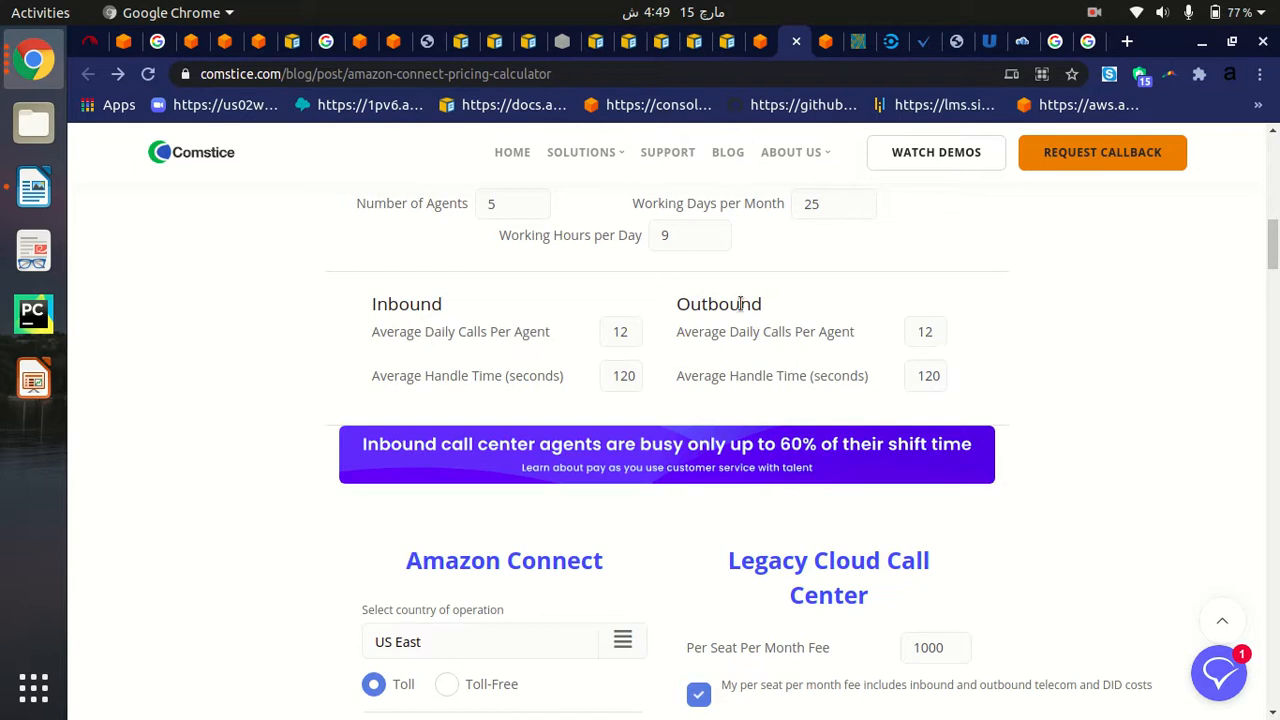
pyautogui.moveTo(576, 348)
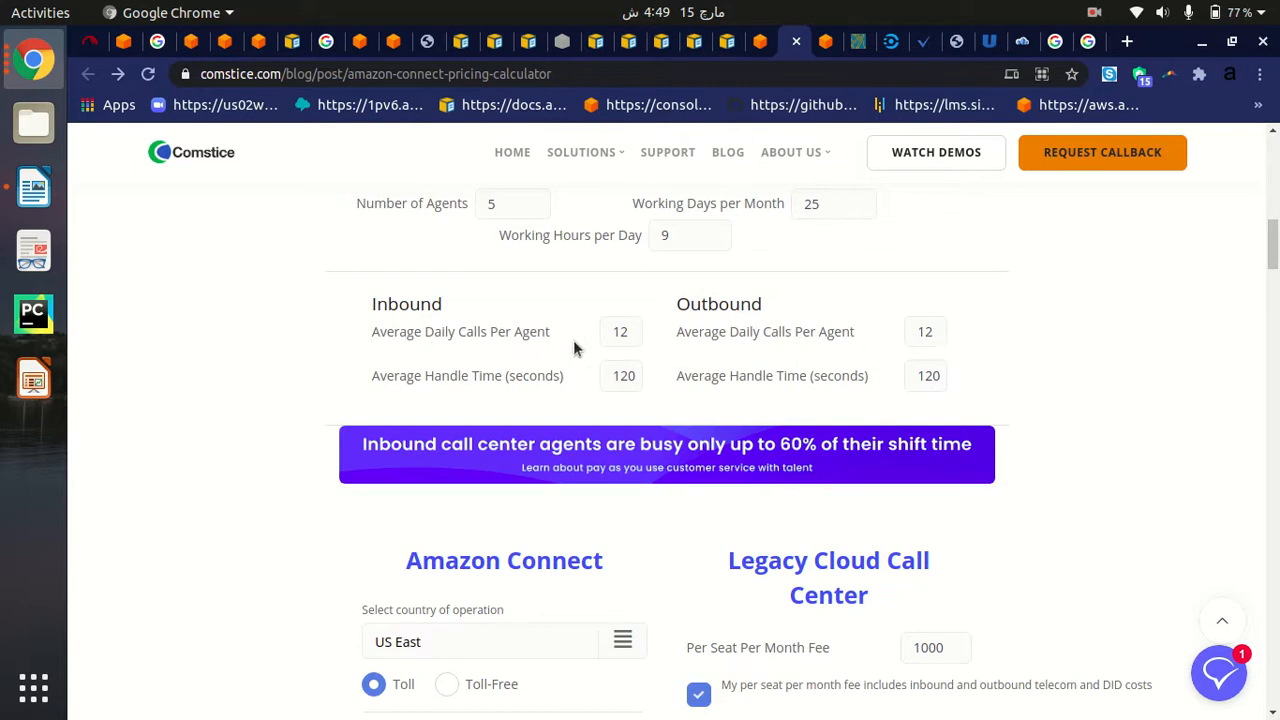
pyautogui.moveTo(868, 318)
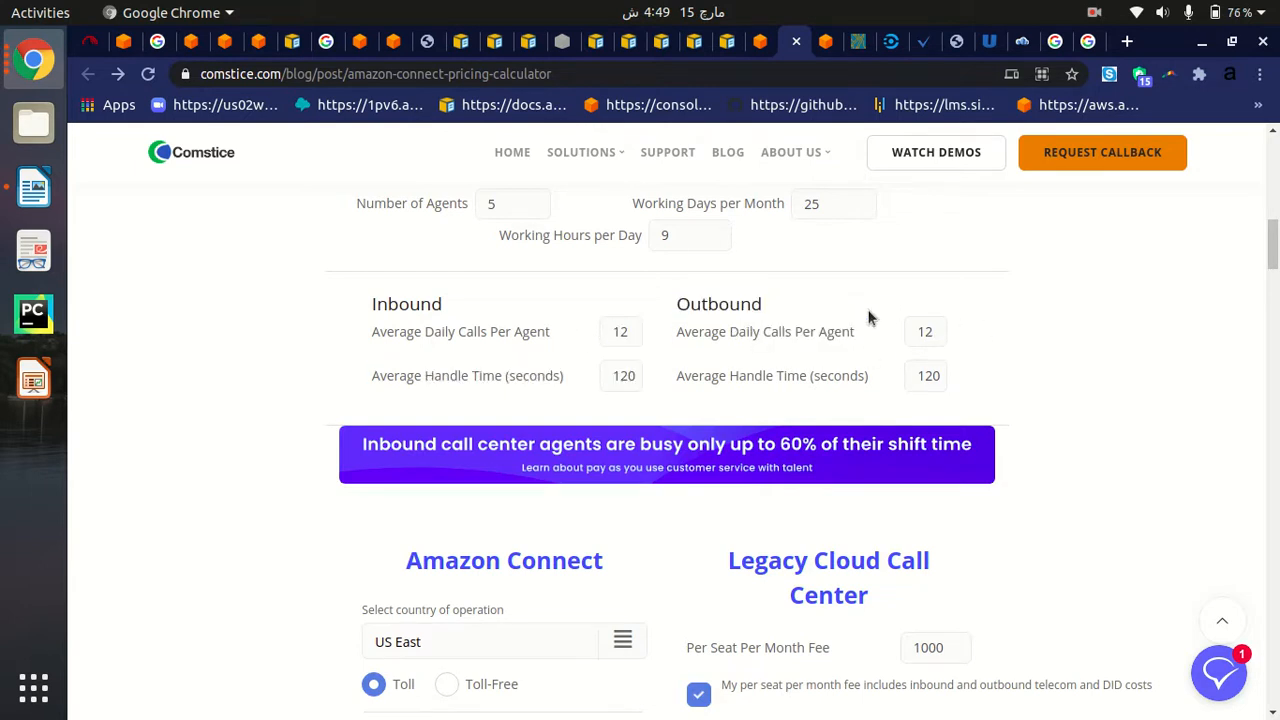
pyautogui.moveTo(370, 386)
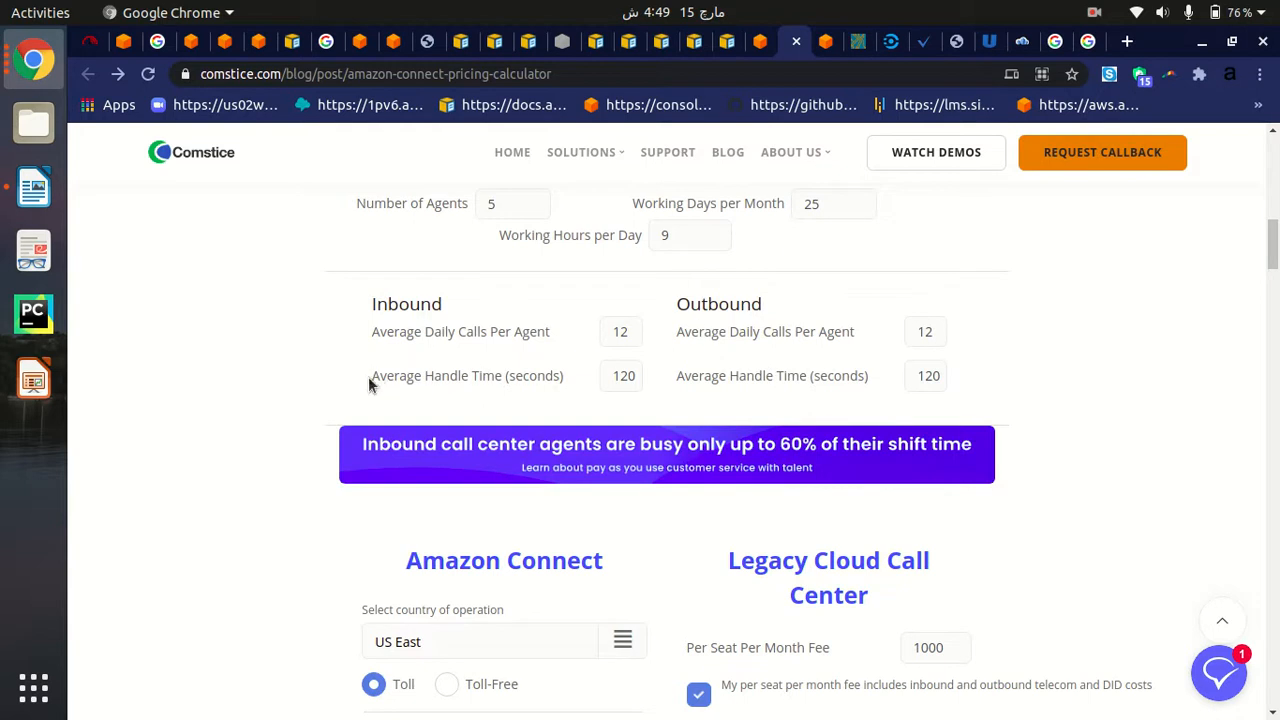
pyautogui.moveTo(430, 392)
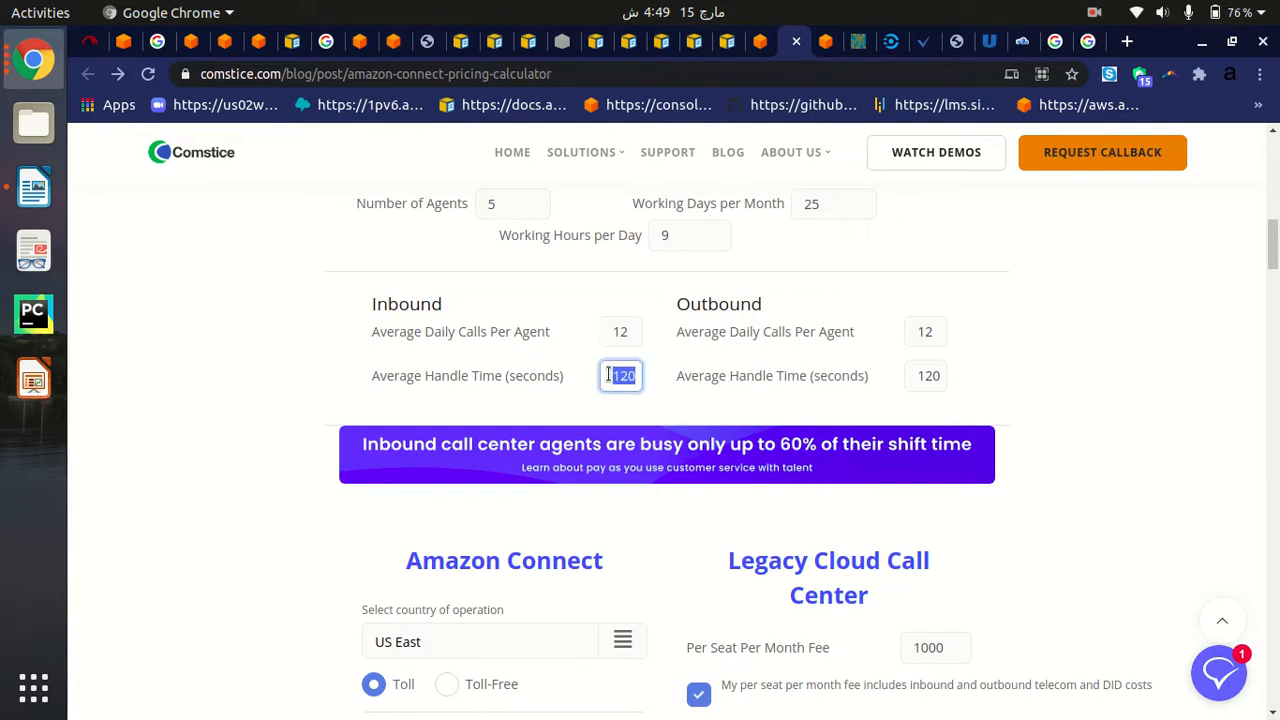
pyautogui.click(620, 376)
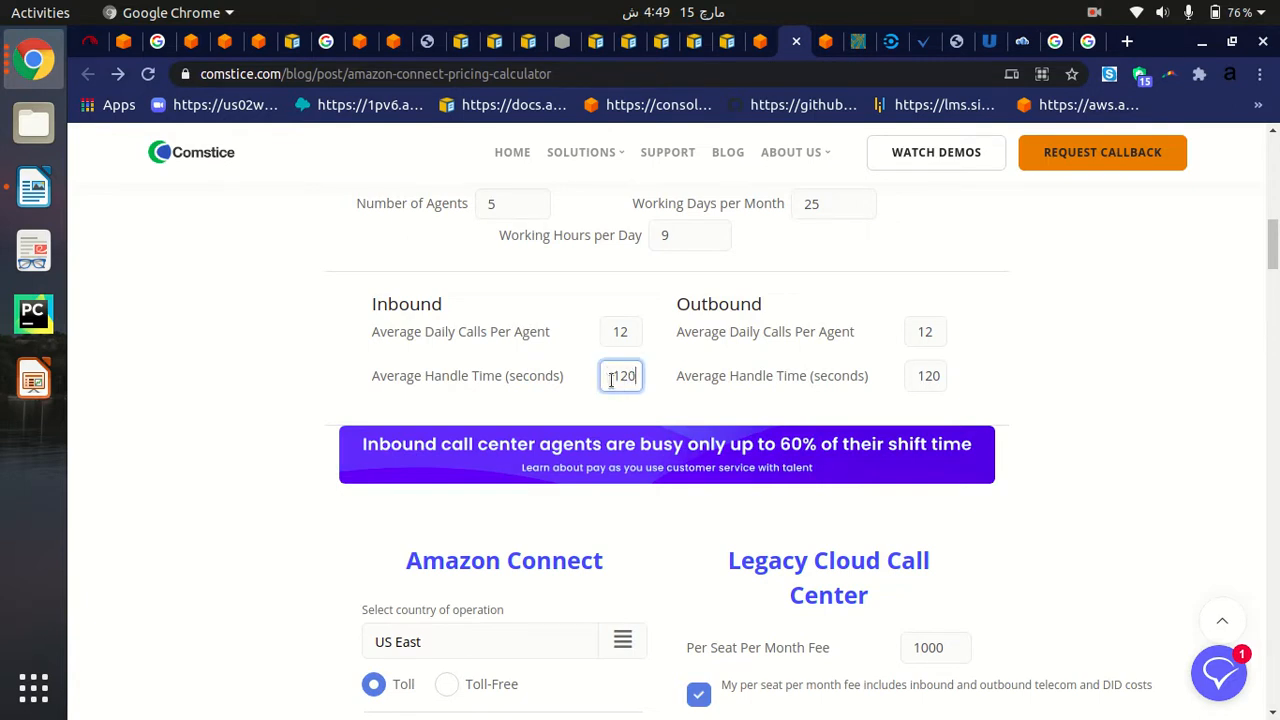
pyautogui.moveTo(872, 396)
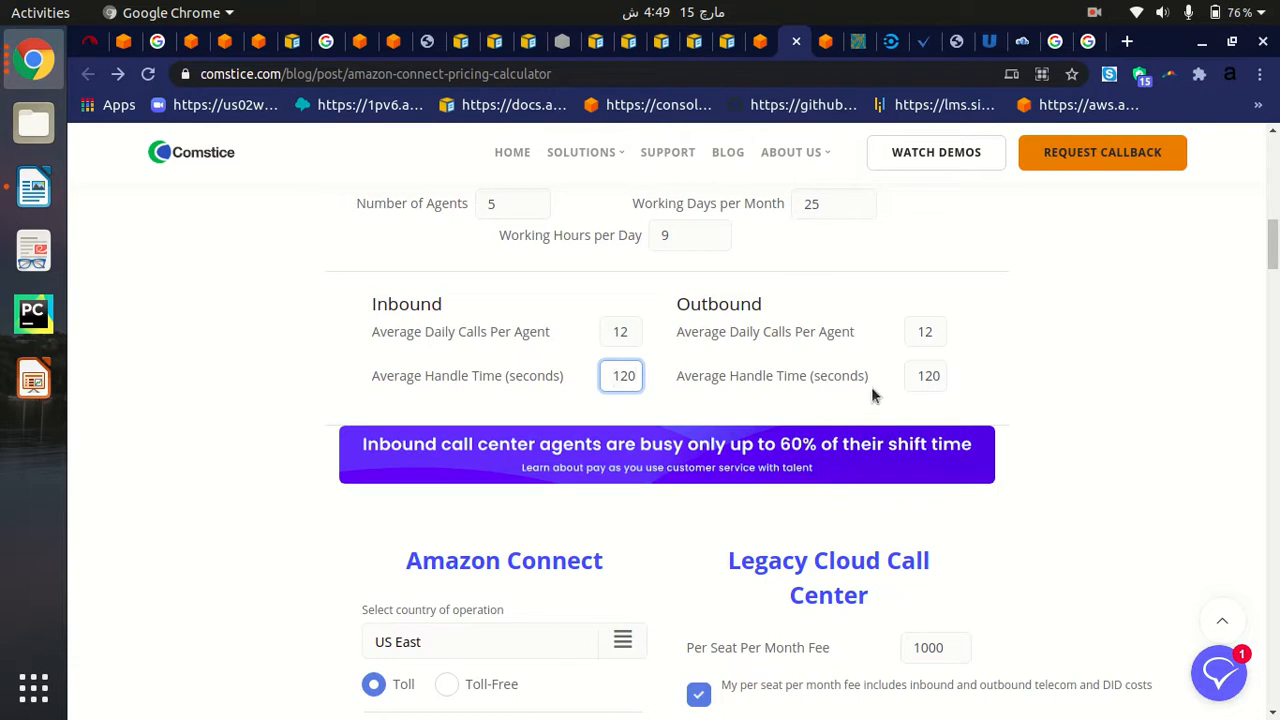
pyautogui.moveTo(688, 388)
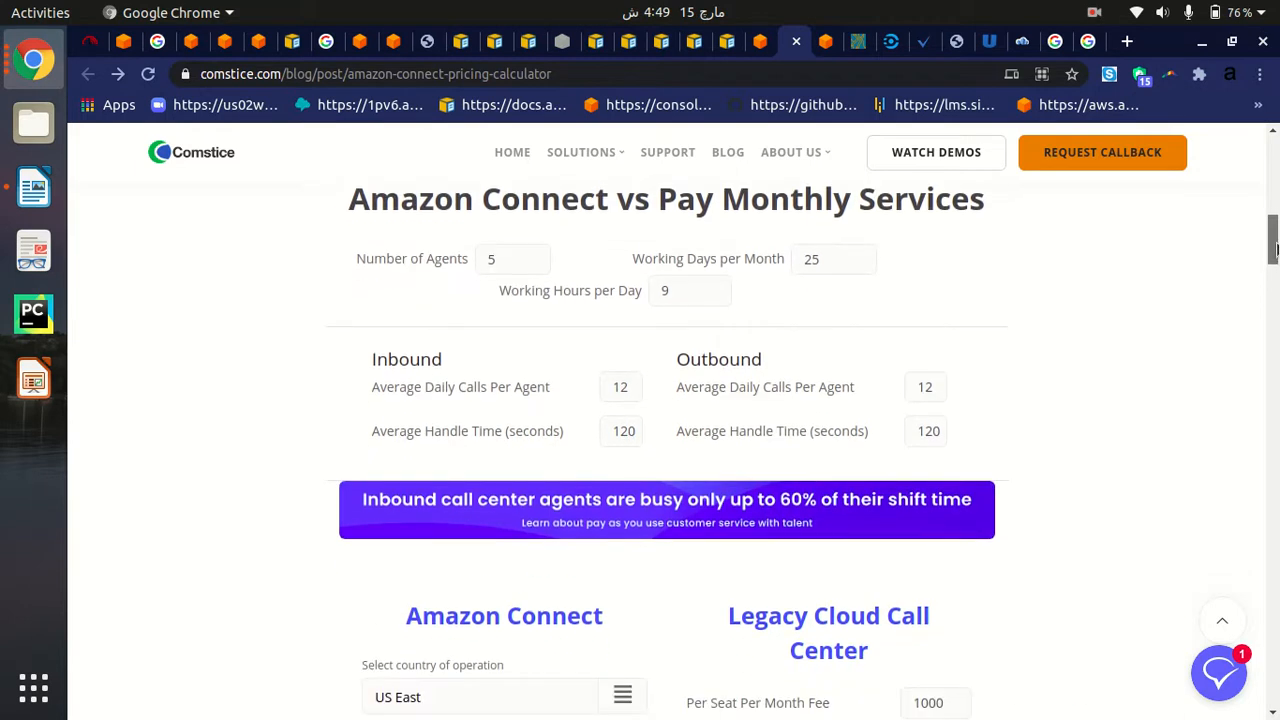
pyautogui.scroll(-3)
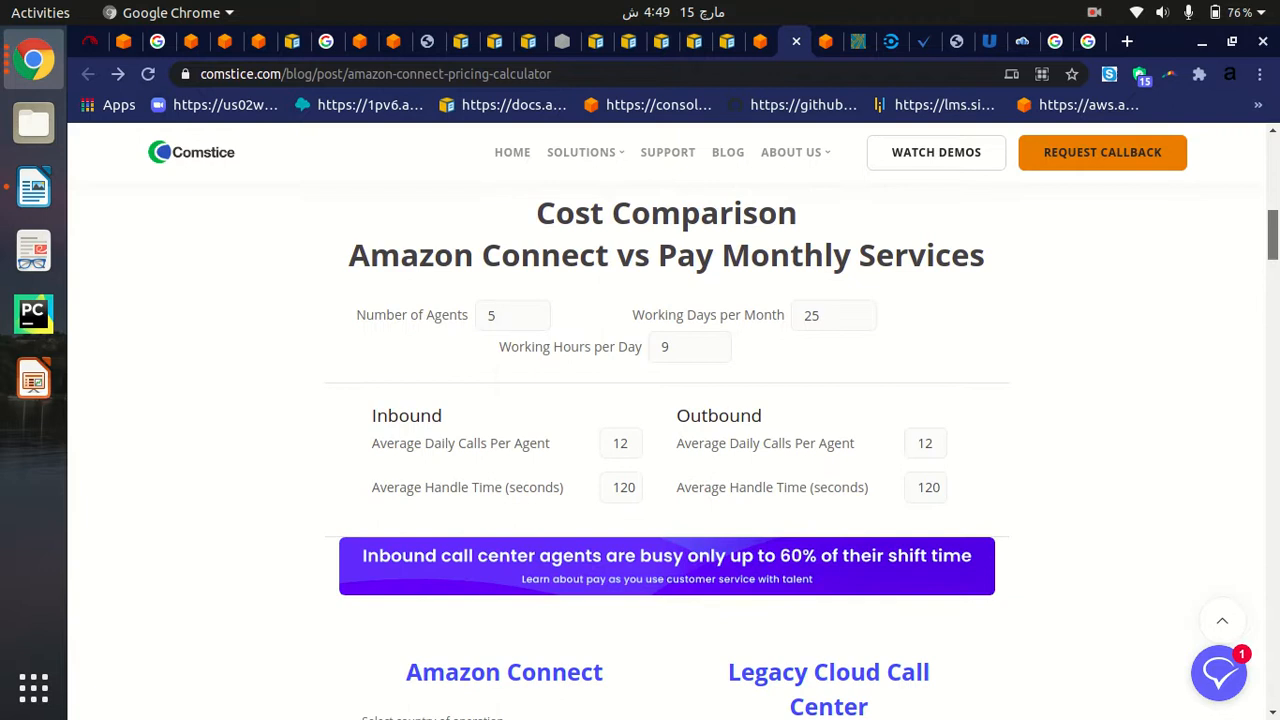
pyautogui.scroll(-3)
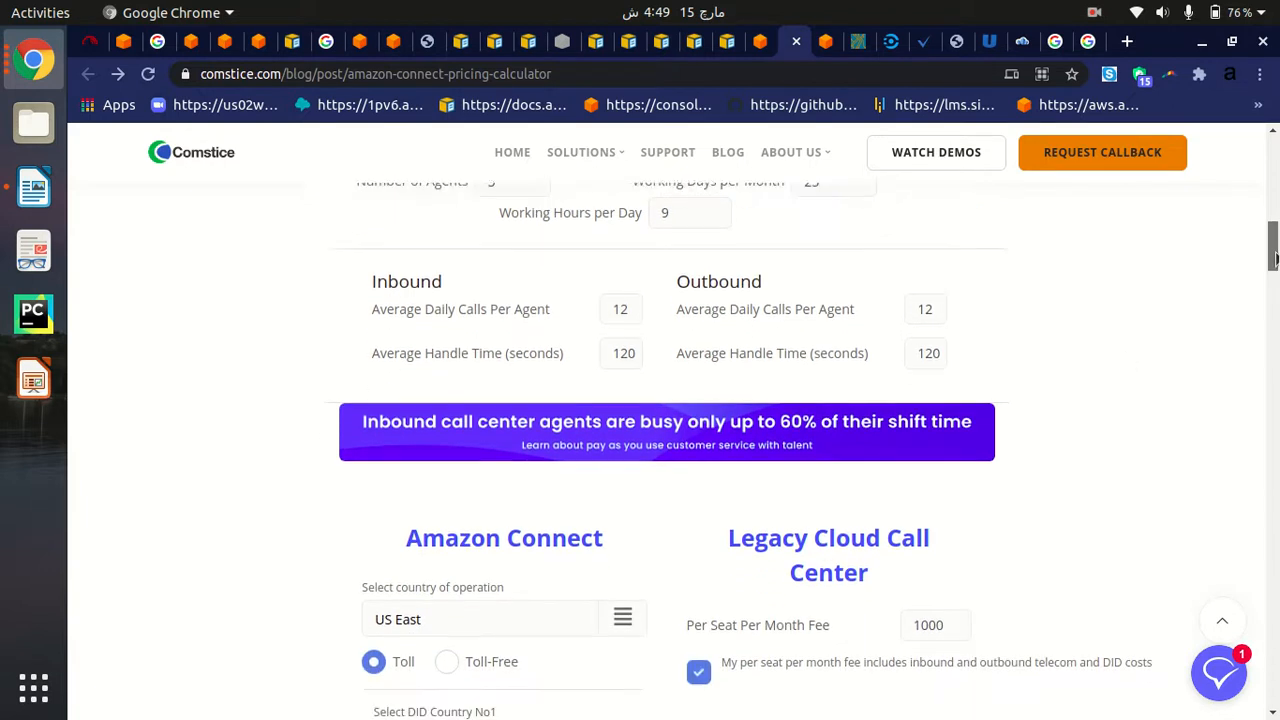
# Step: Choose Asia Pacific (Tokyo) as the Amazon Connect country of operation
pyautogui.scroll(-3)
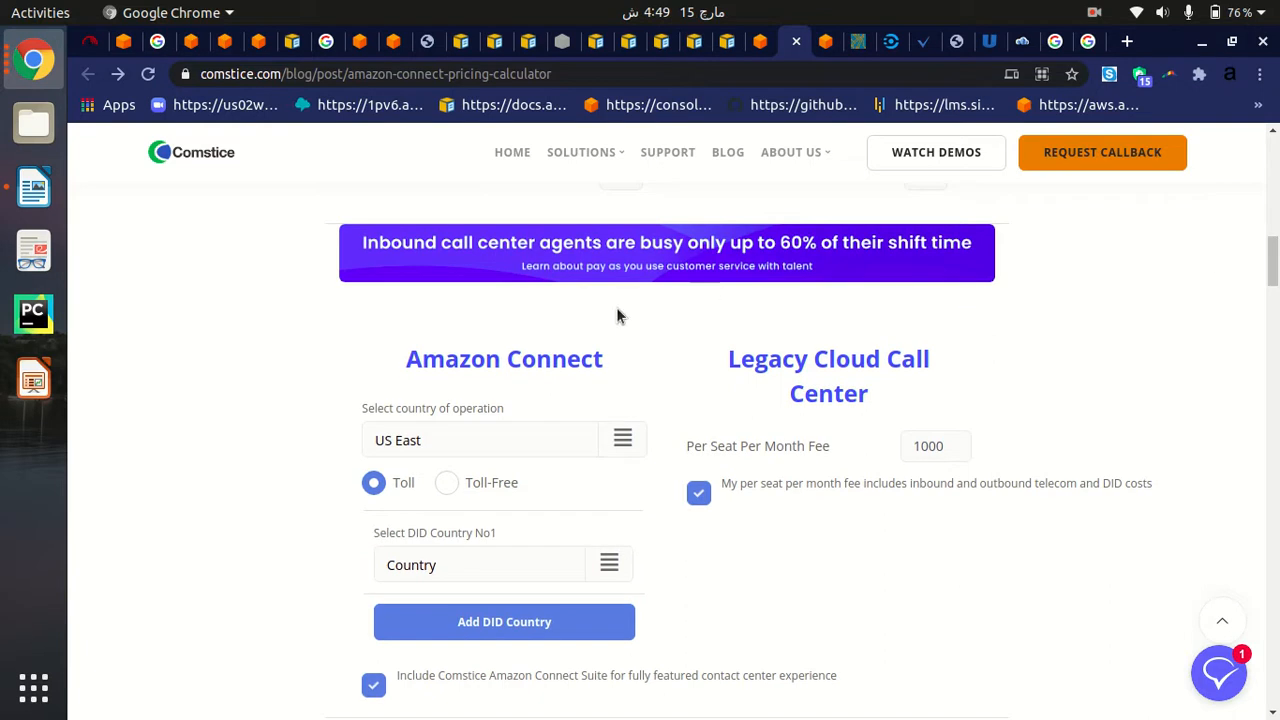
pyautogui.moveTo(496, 430)
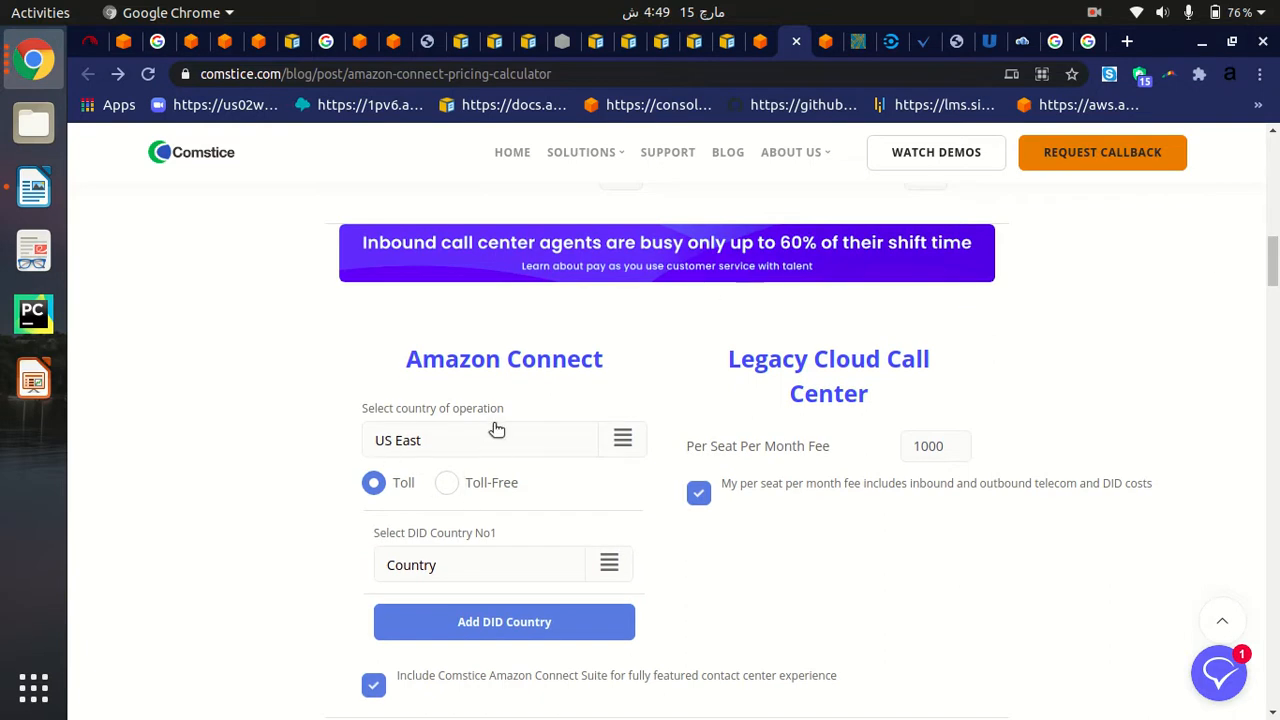
pyautogui.moveTo(600, 450)
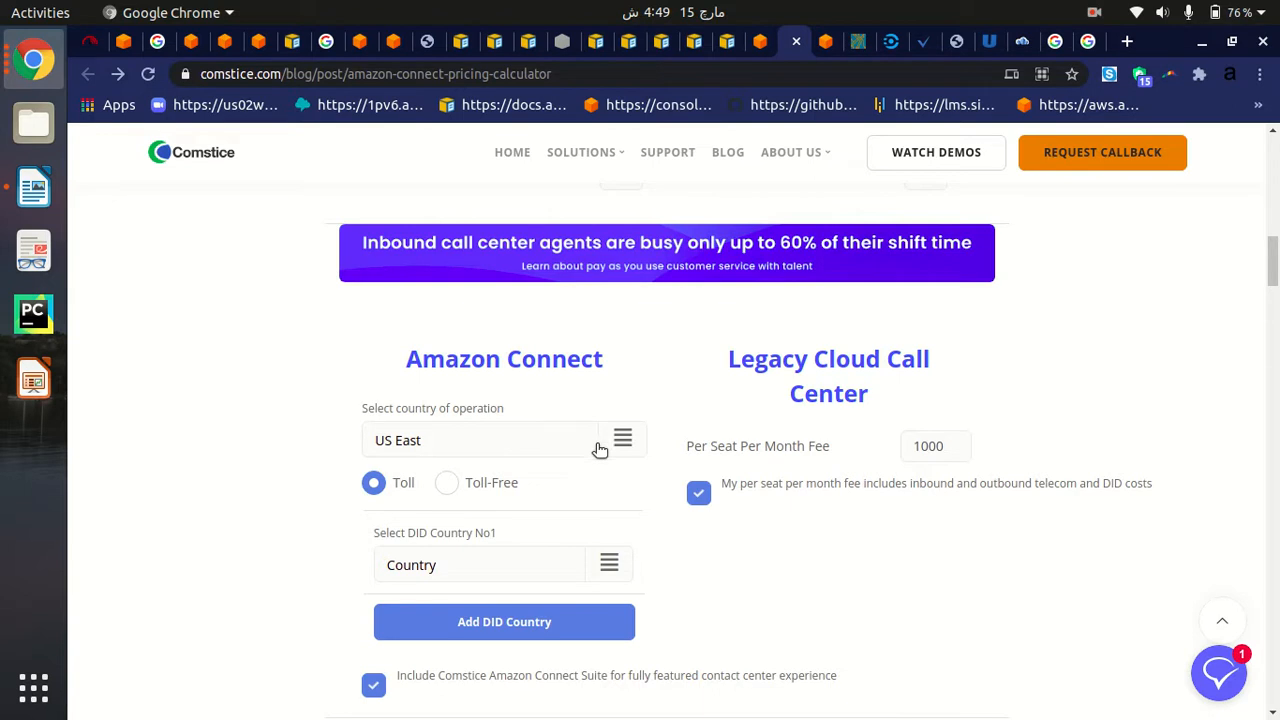
pyautogui.moveTo(496, 444)
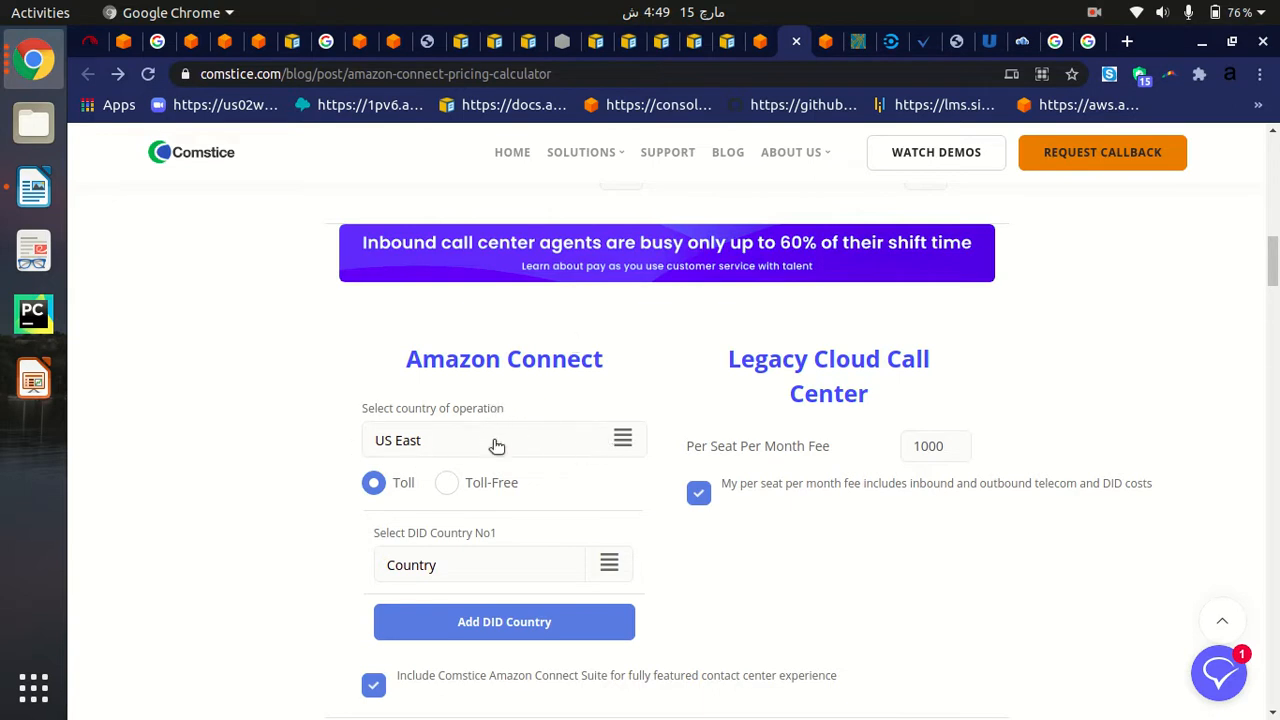
pyautogui.moveTo(618, 450)
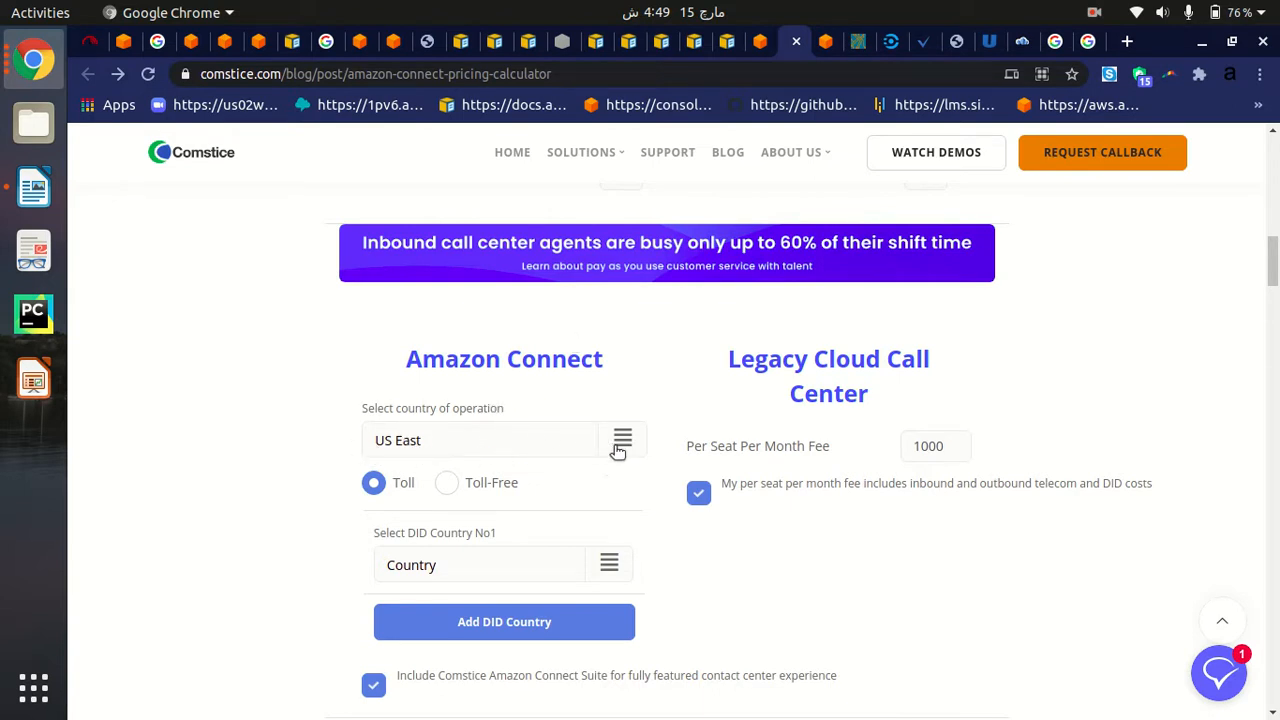
pyautogui.click(480, 440)
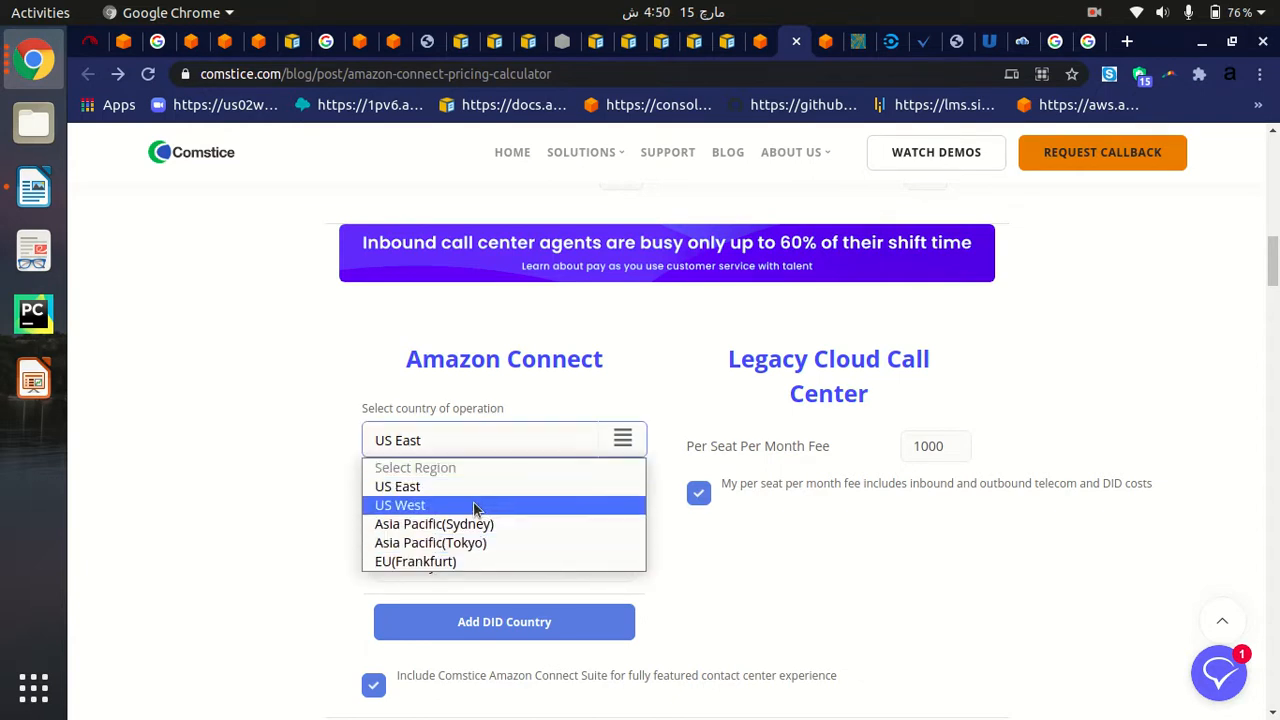
pyautogui.moveTo(430, 542)
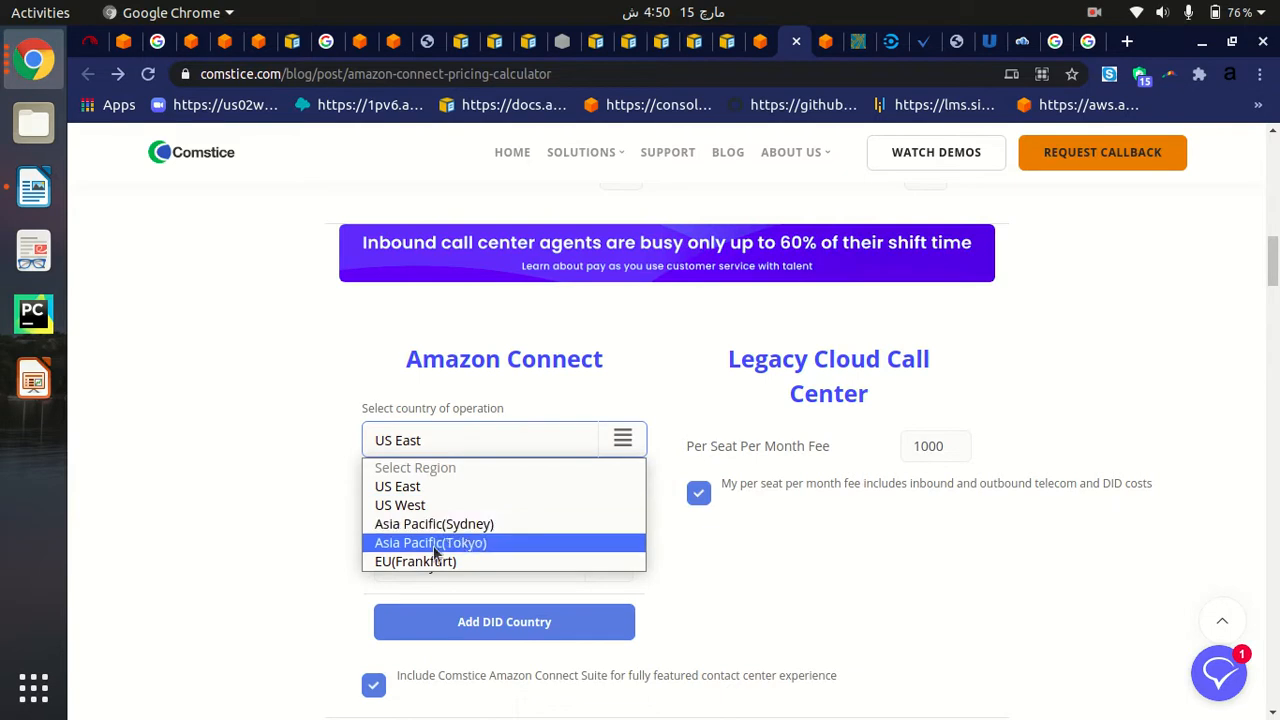
pyautogui.click(430, 542)
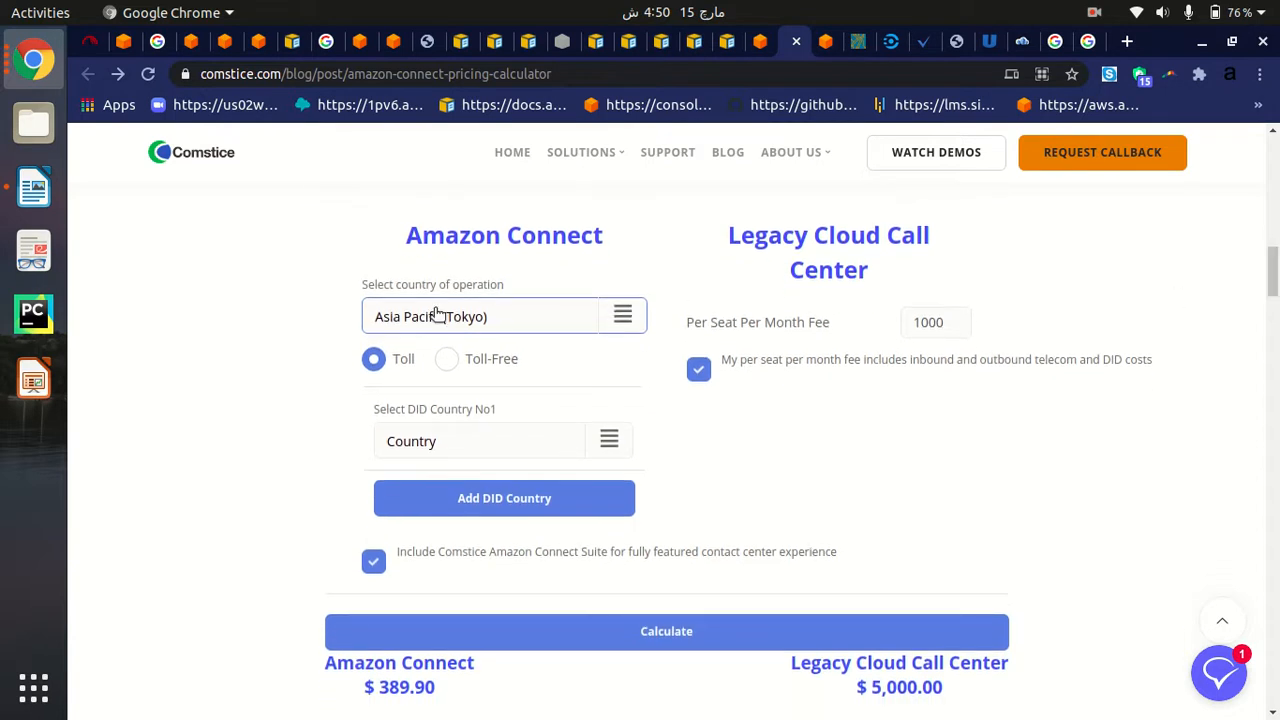
pyautogui.moveTo(388, 336)
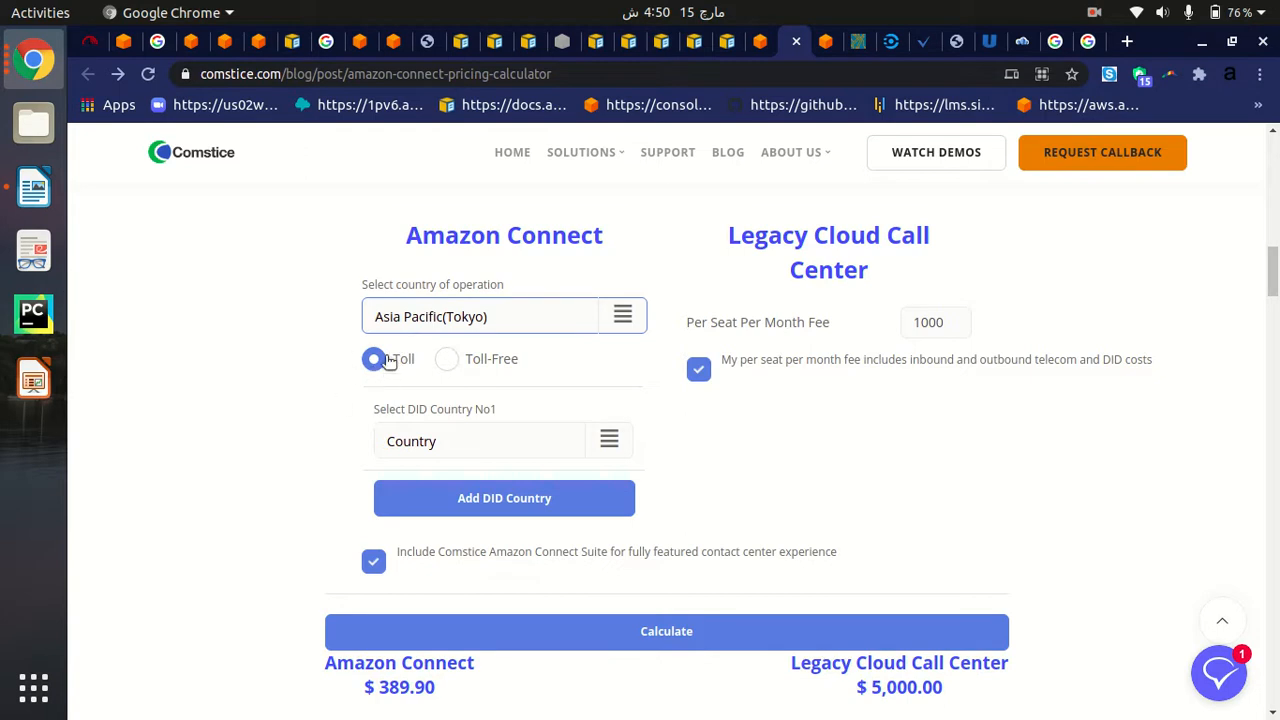
pyautogui.moveTo(500, 404)
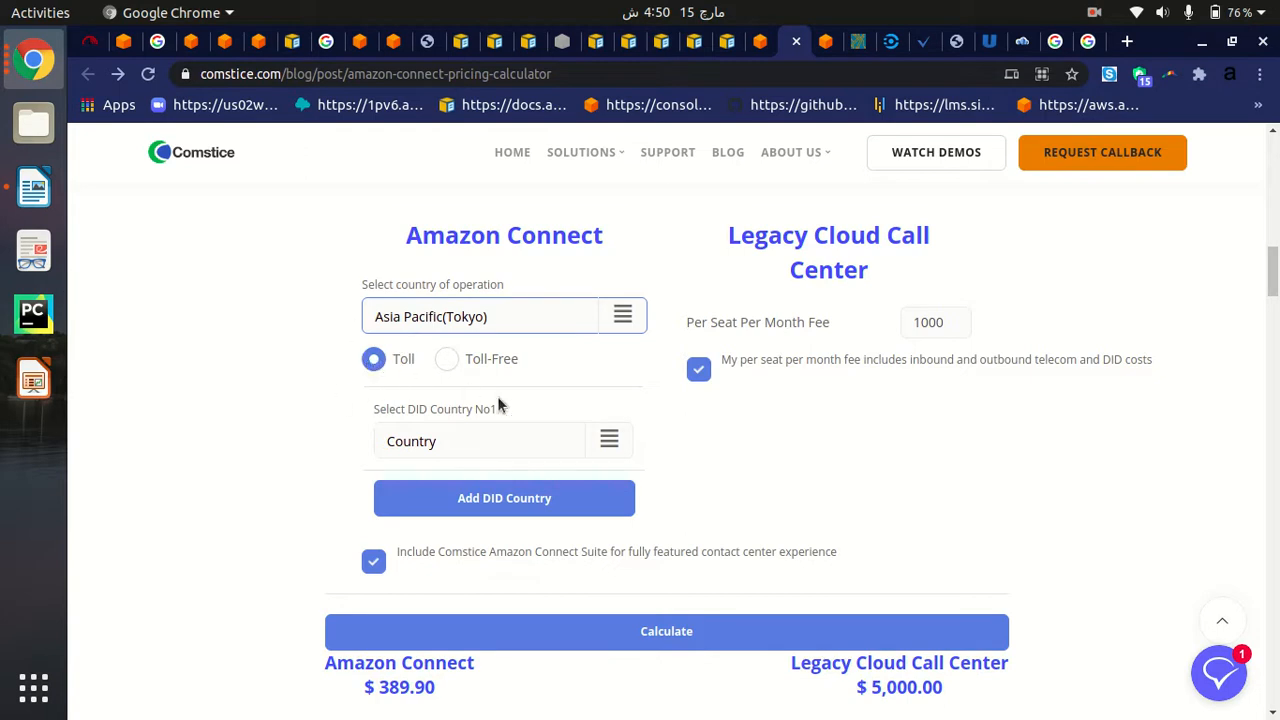
pyautogui.moveTo(570, 446)
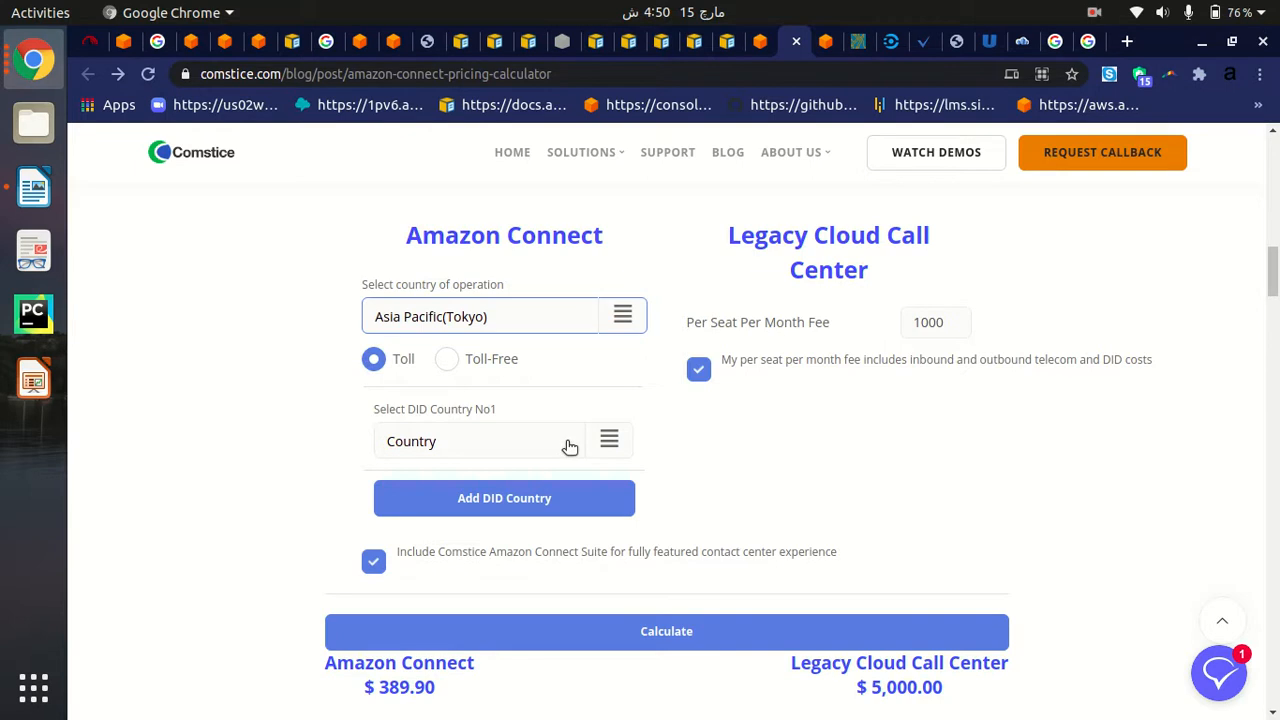
# Step: Choose United Kingdom as DID Country No1 and clear the heading selection
pyautogui.click(490, 442)
pyautogui.write('United Kingdom')
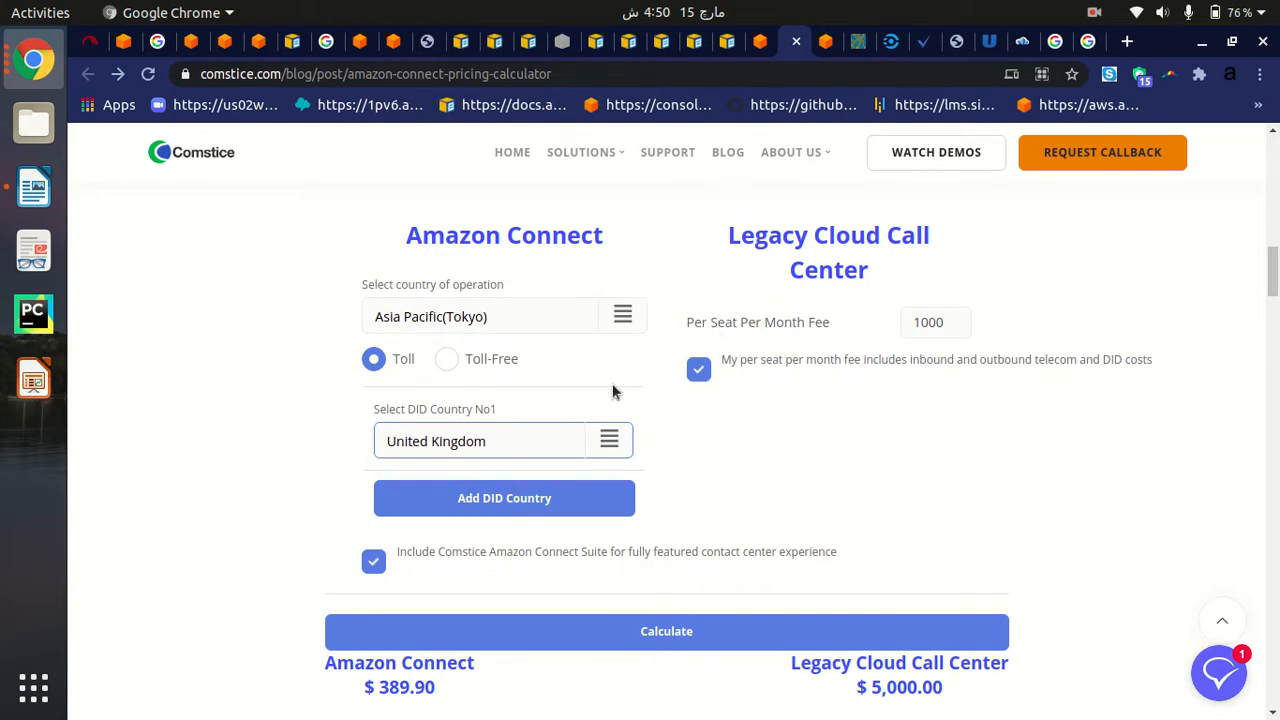
pyautogui.moveTo(900, 204)
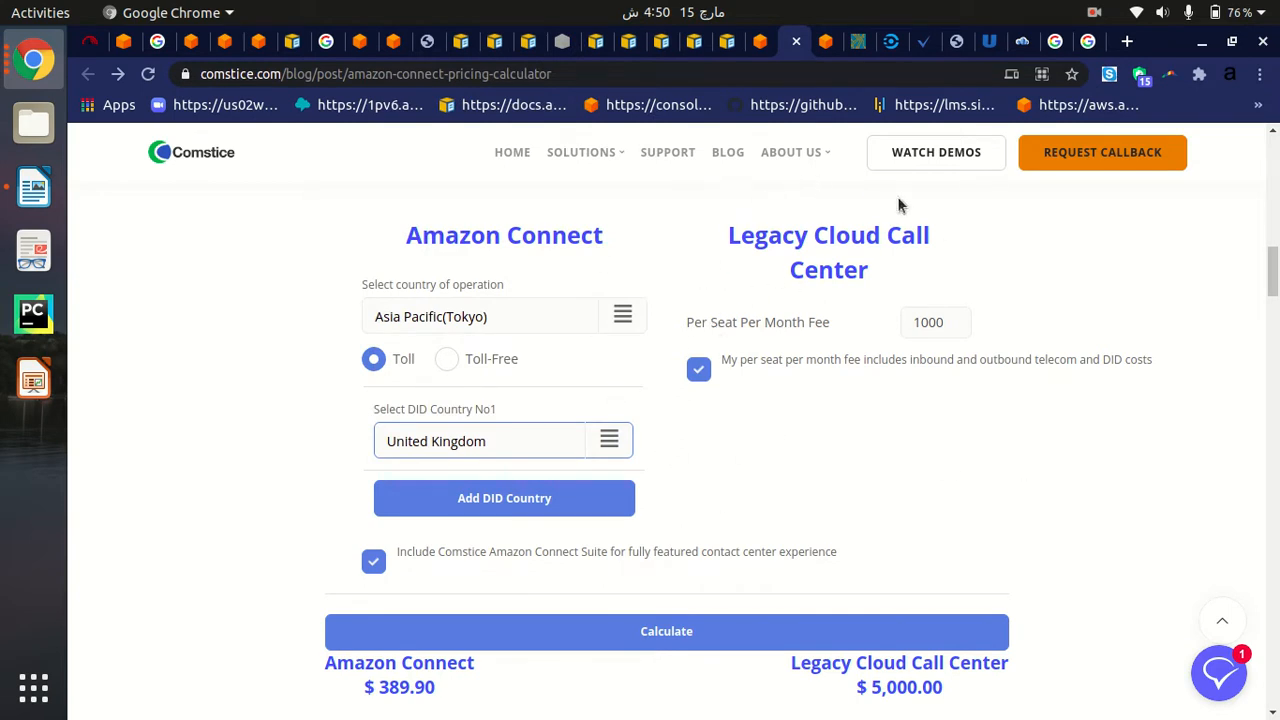
pyautogui.moveTo(716, 236)
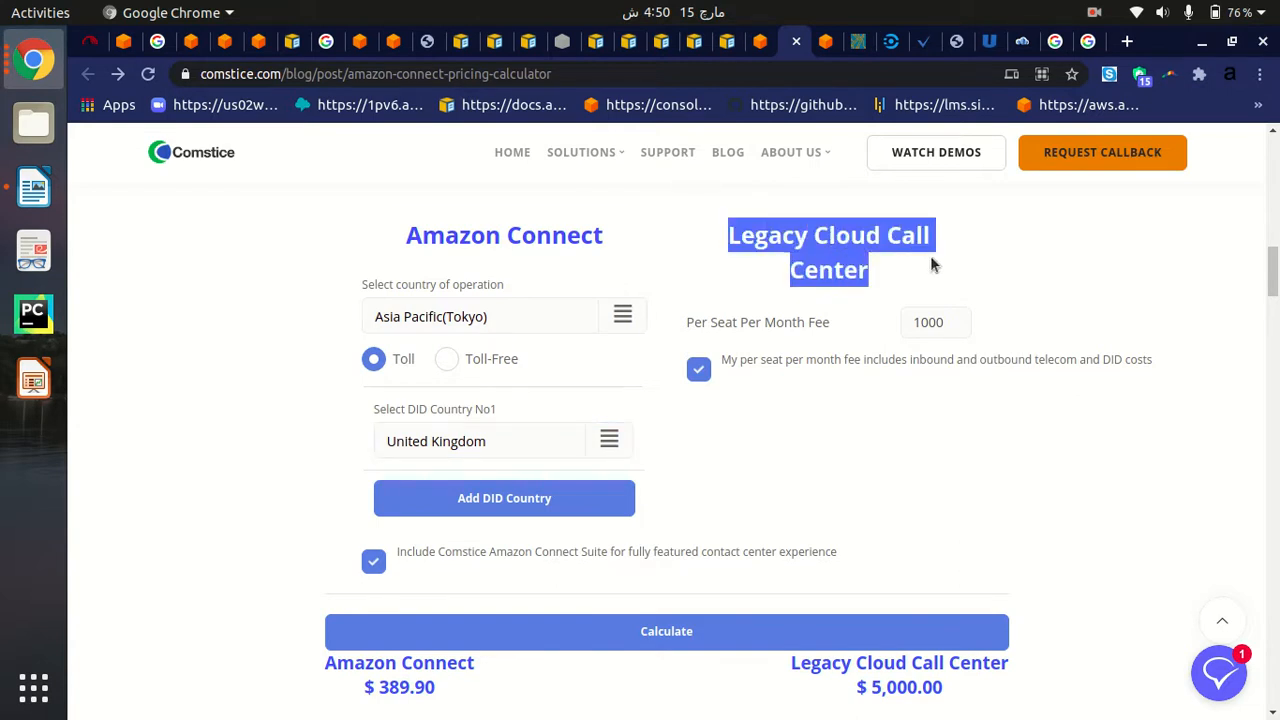
pyautogui.click(760, 236)
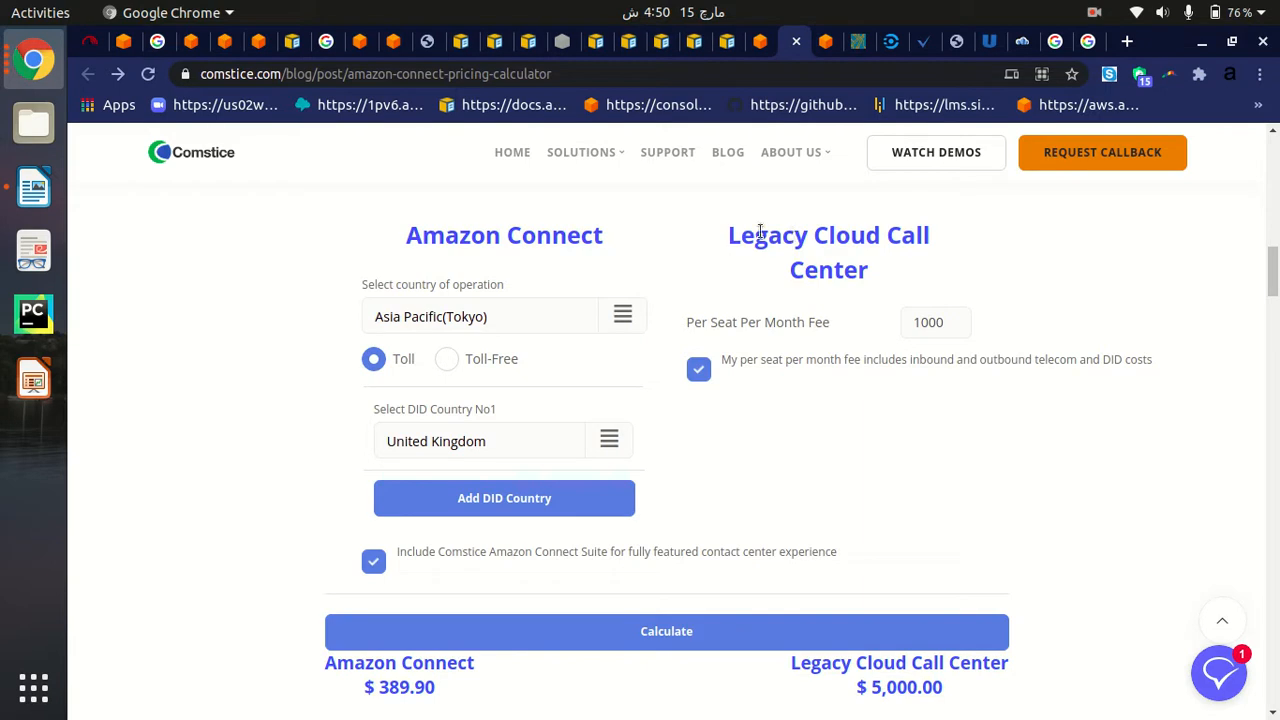
pyautogui.moveTo(1120, 300)
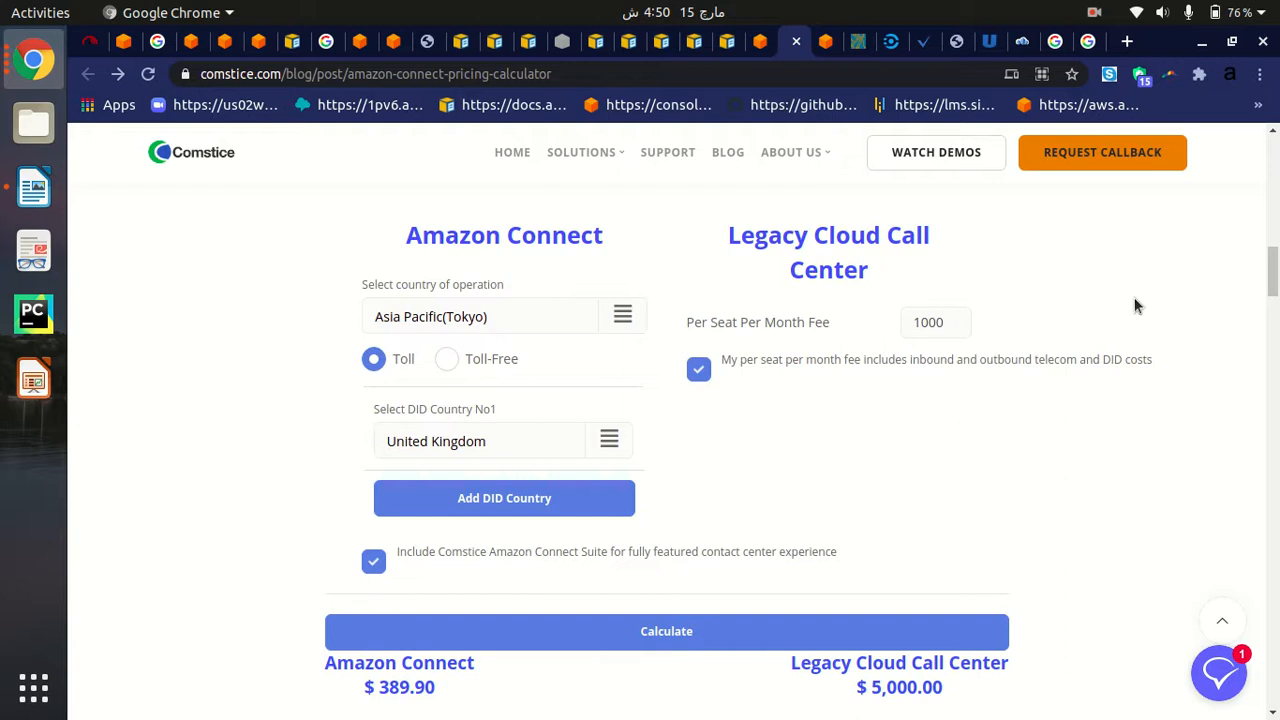
pyautogui.moveTo(1092, 412)
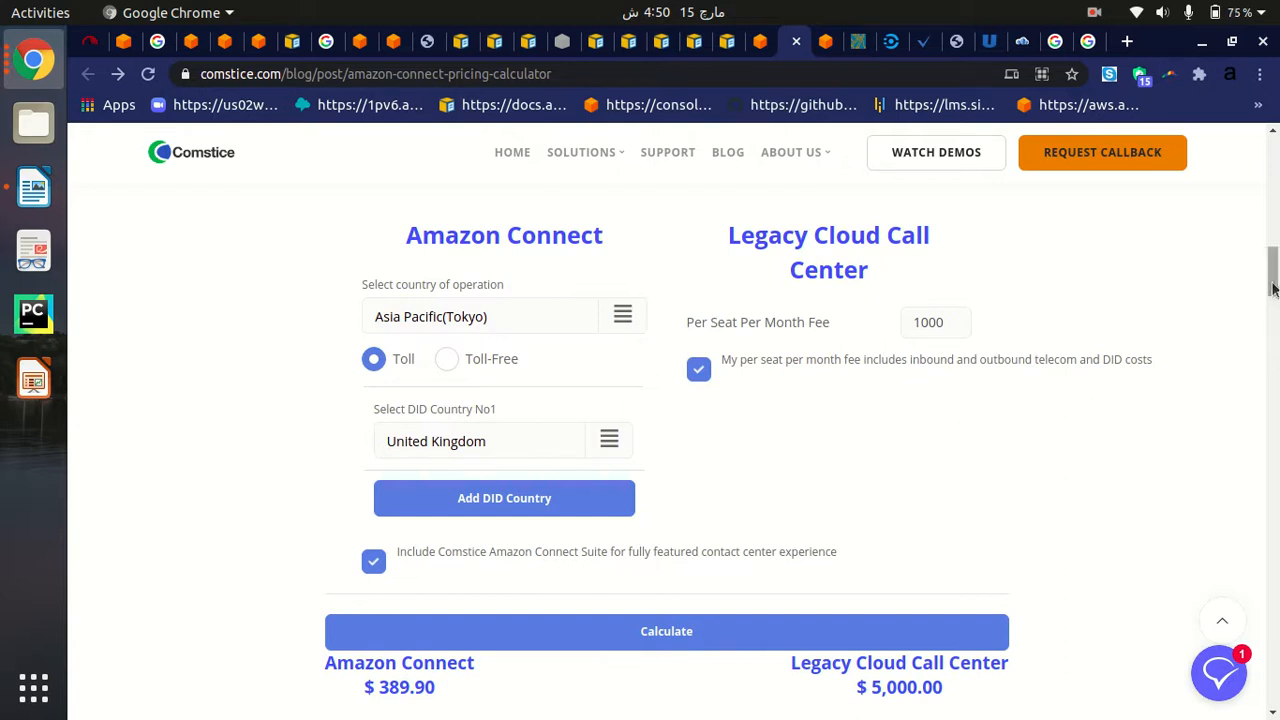
pyautogui.moveTo(896, 340)
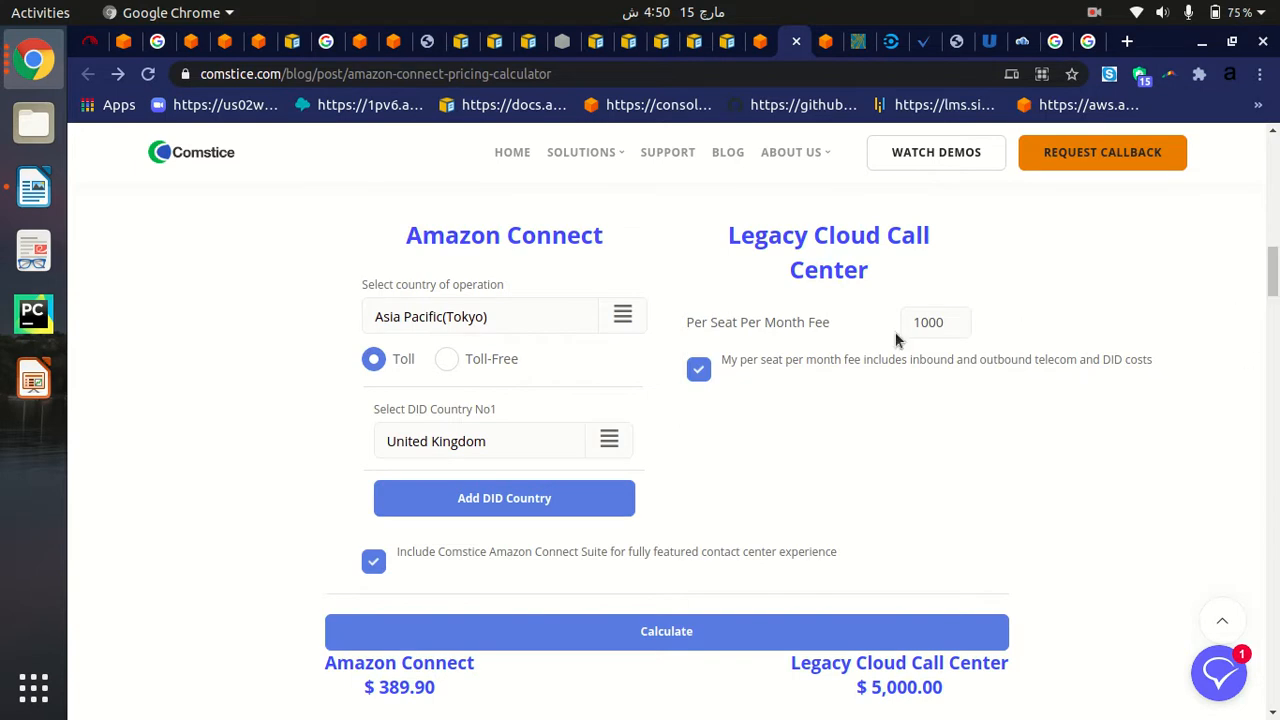
pyautogui.scroll(-3)
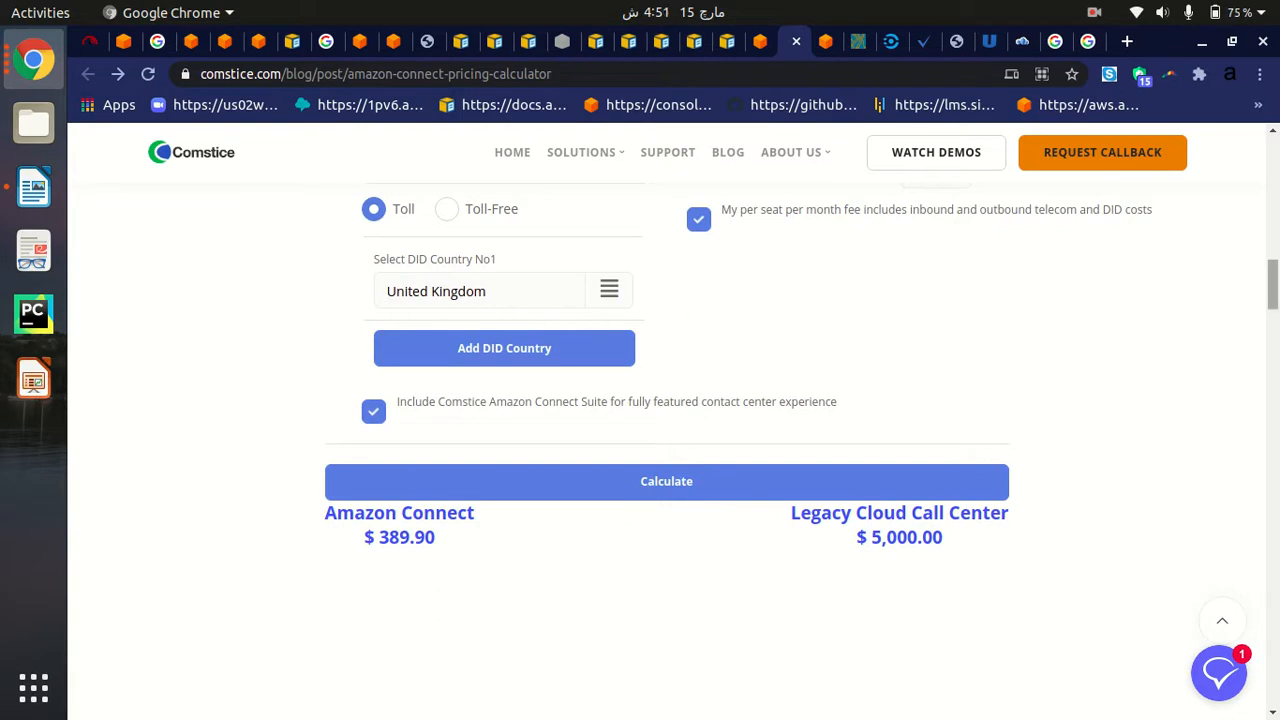
pyautogui.scroll(-3)
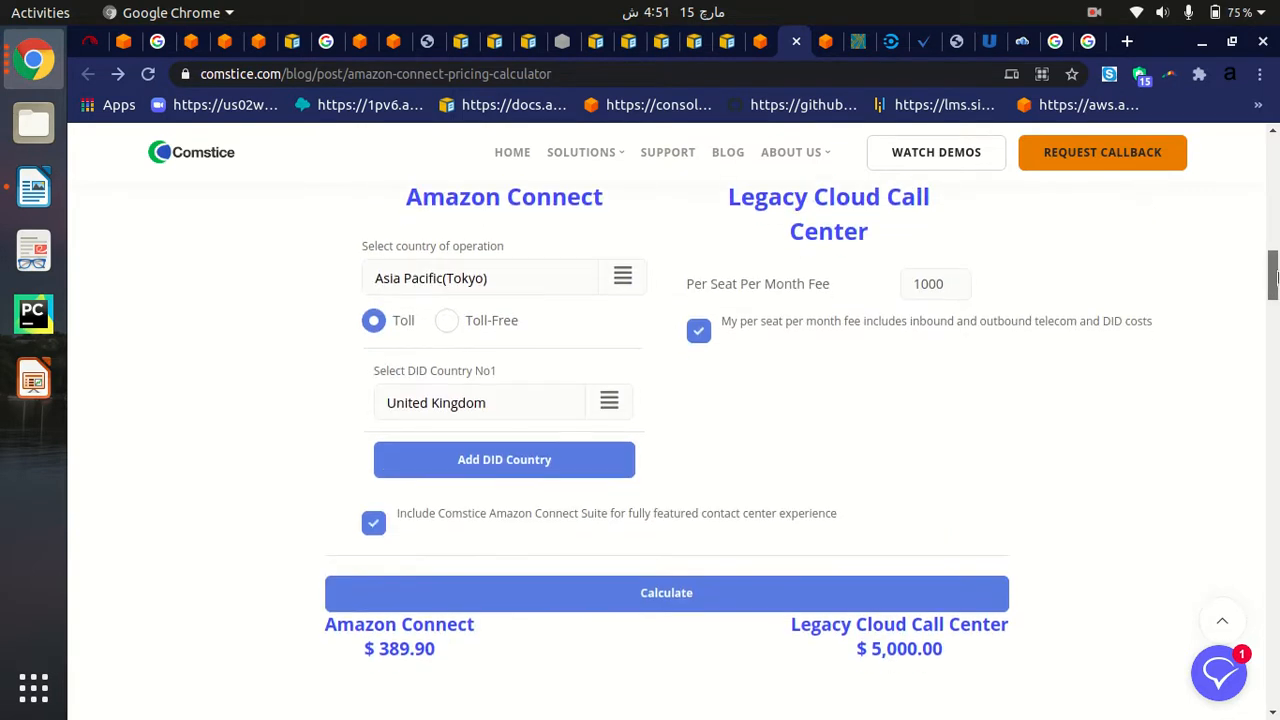
pyautogui.scroll(-3)
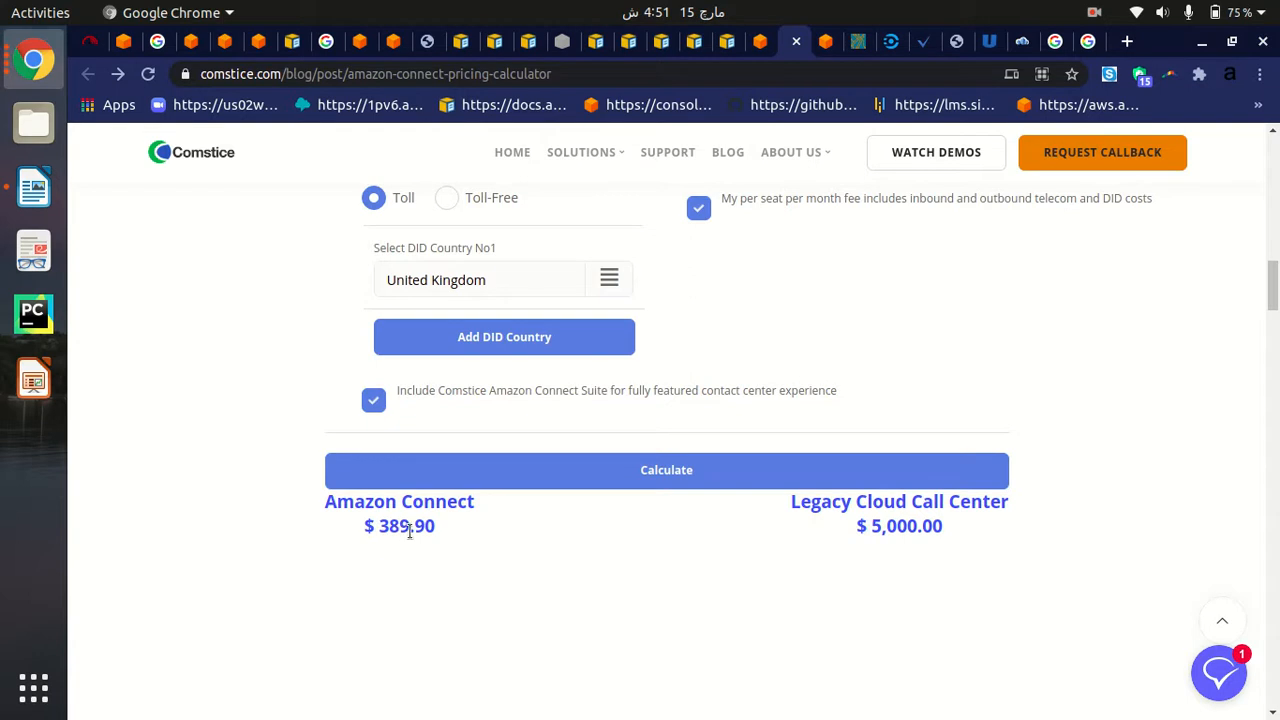
pyautogui.moveTo(792, 508)
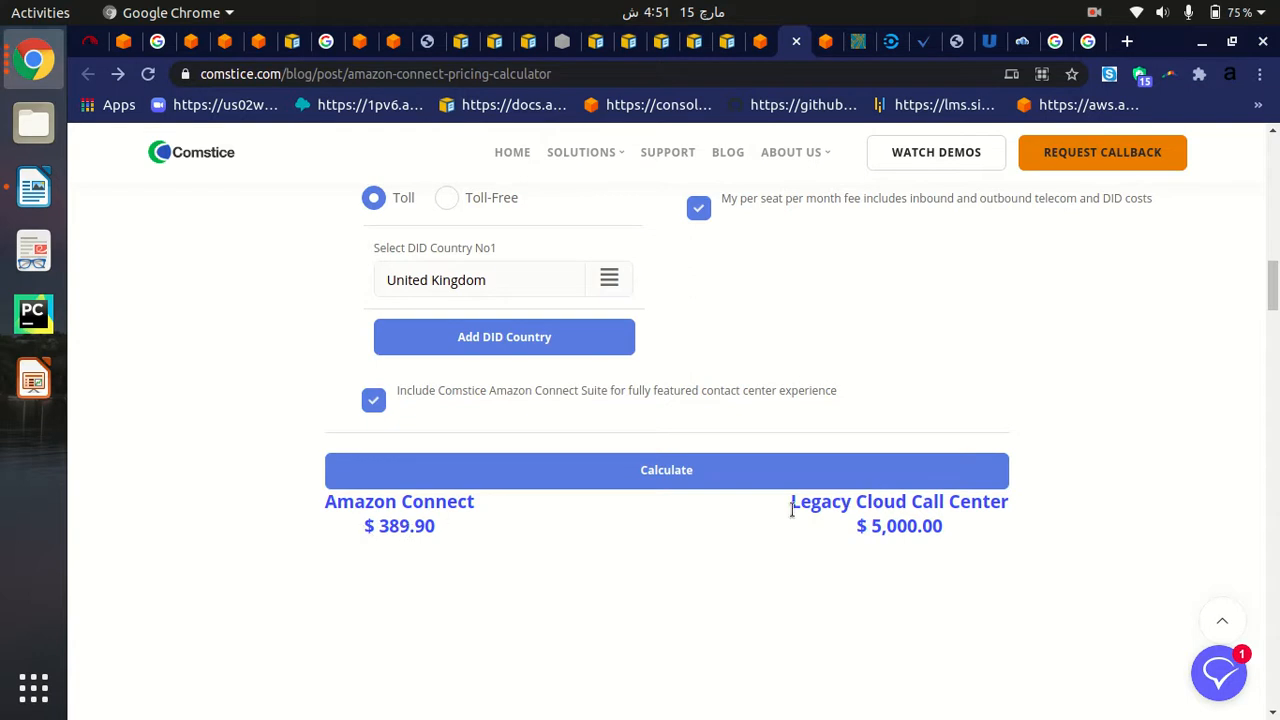
pyautogui.moveTo(1016, 512)
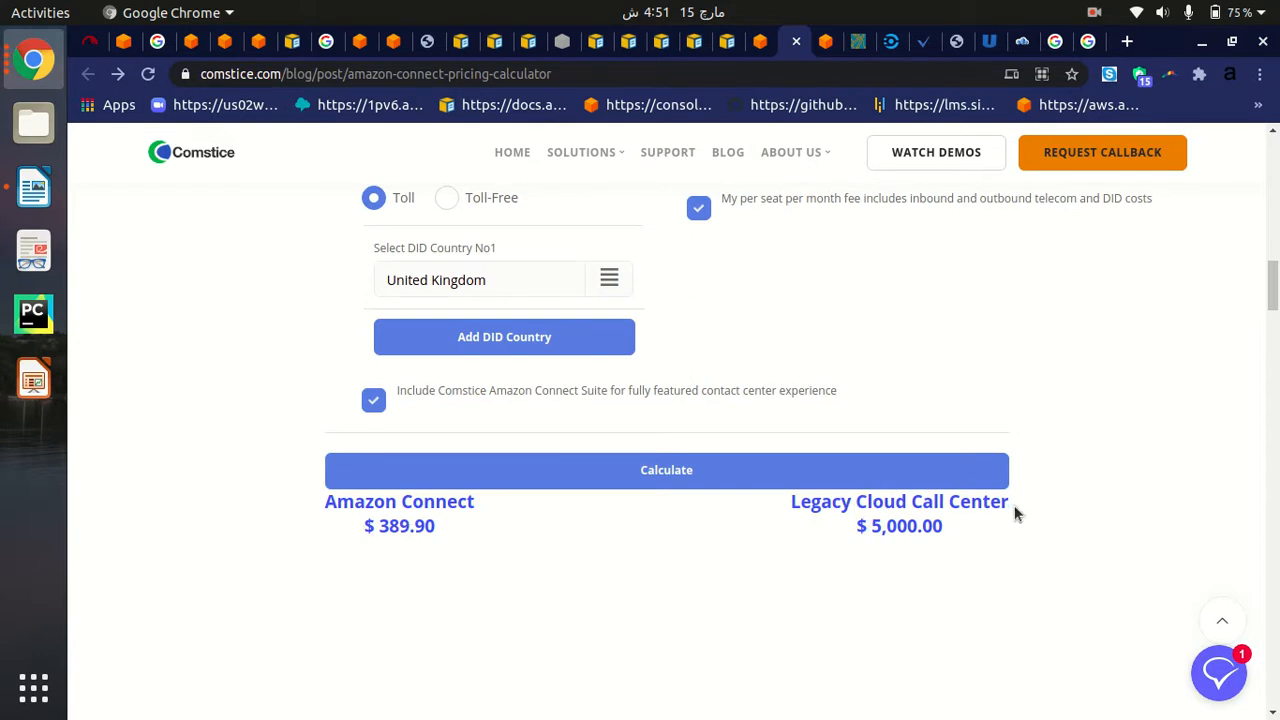
pyautogui.doubleClick(890, 526)
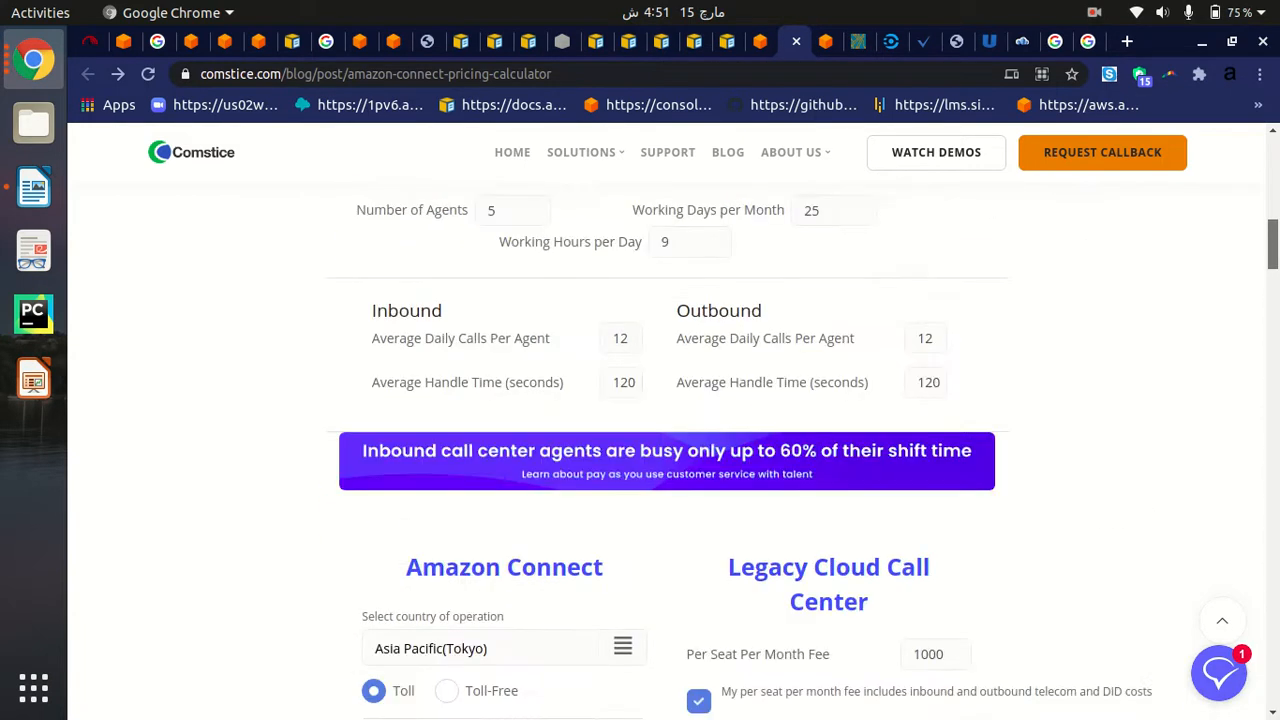
pyautogui.scroll(3)
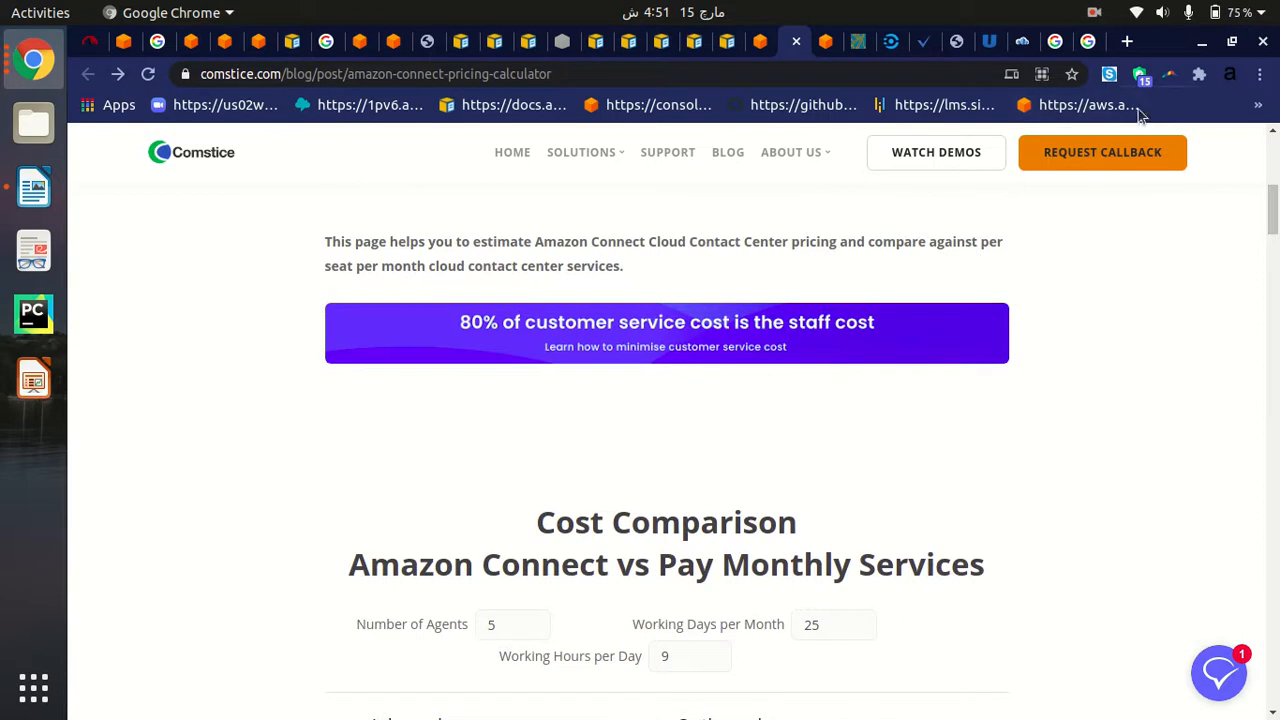
pyautogui.scroll(3)
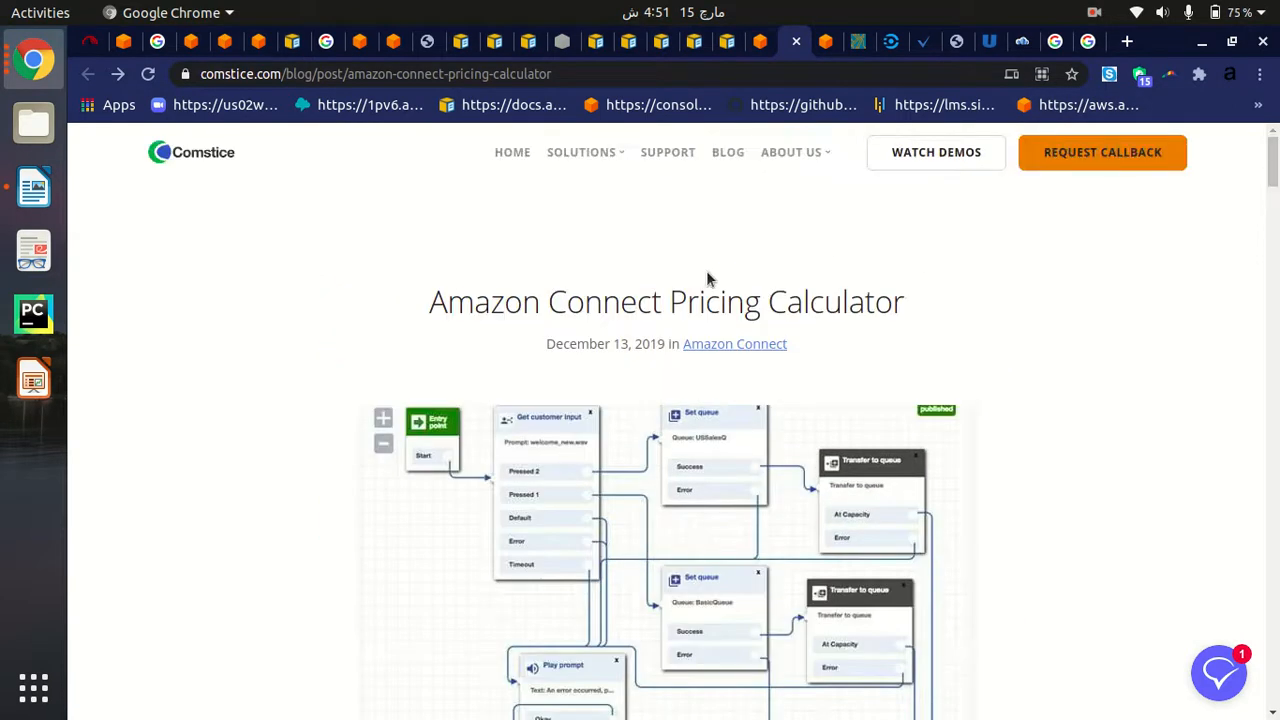